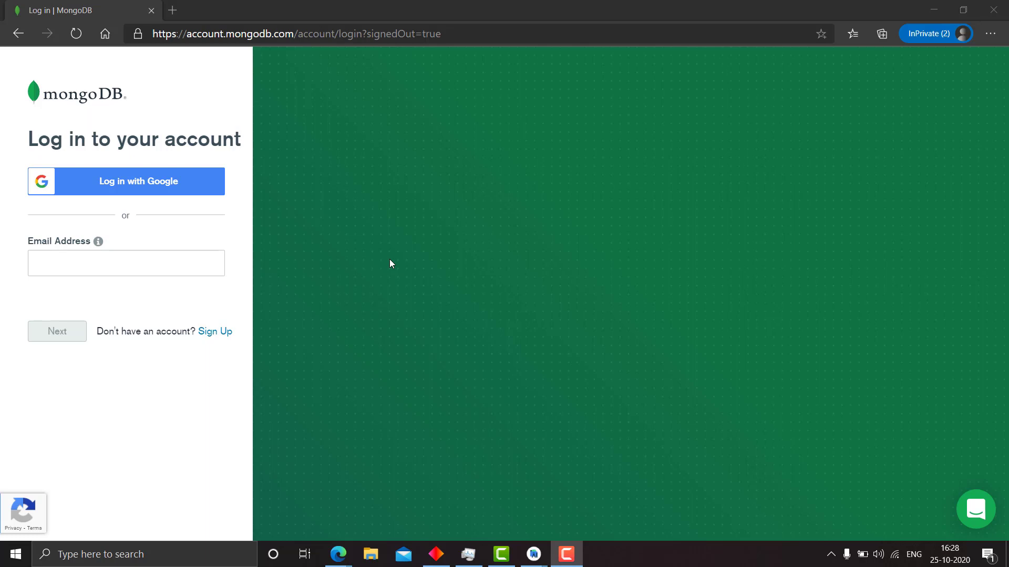
mouse_move(377, 278)
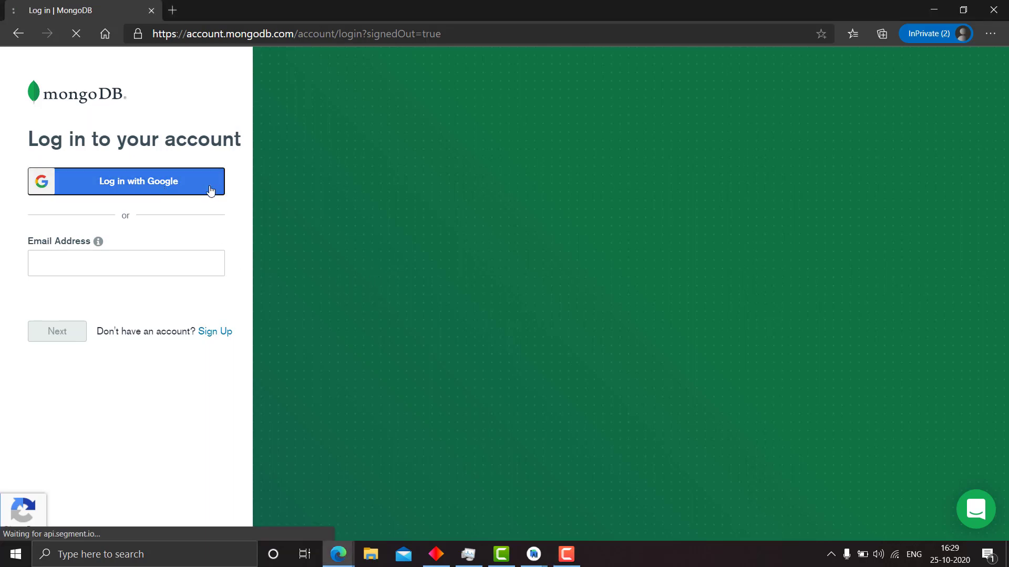
click(126, 182)
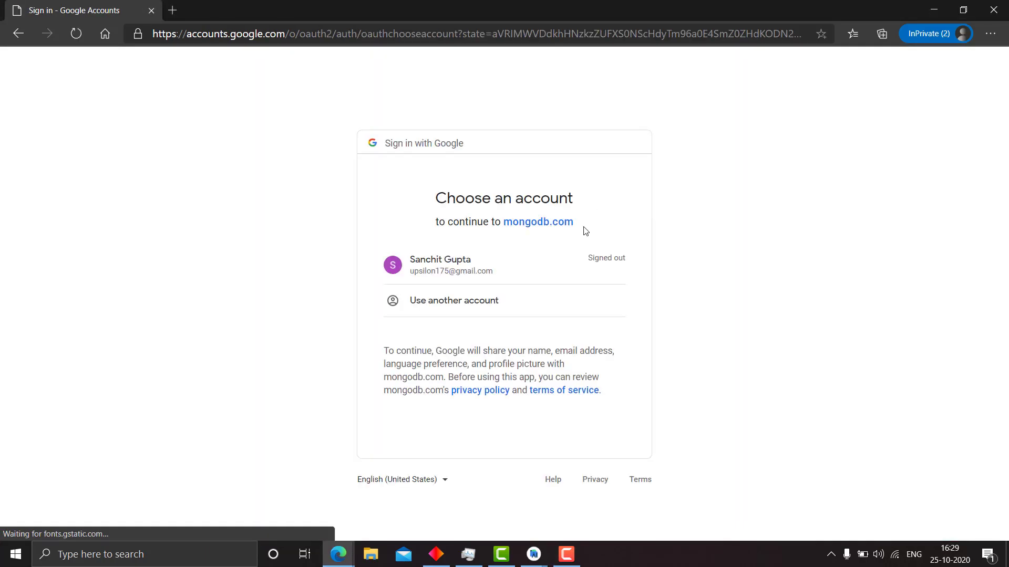
click(454, 301)
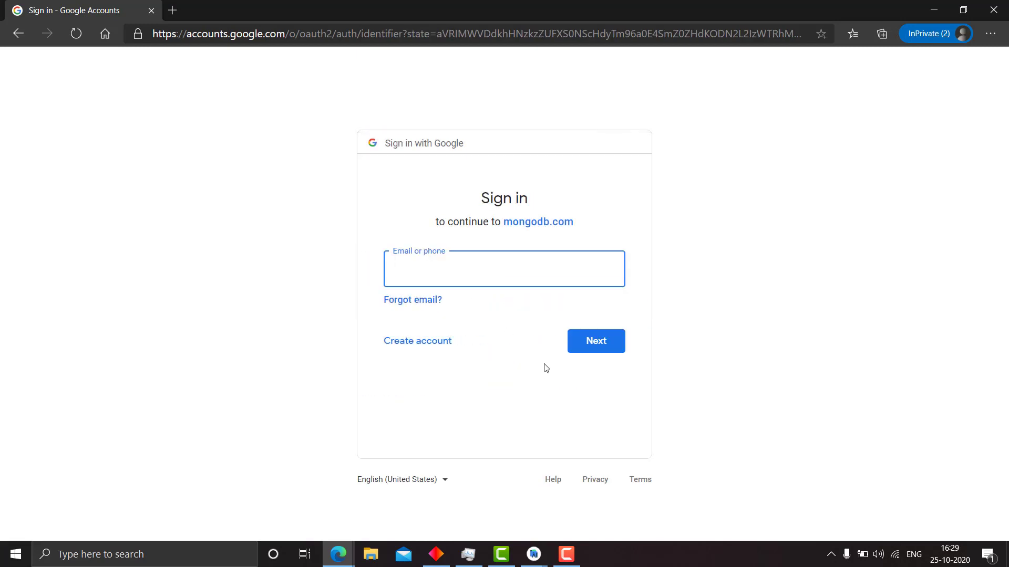
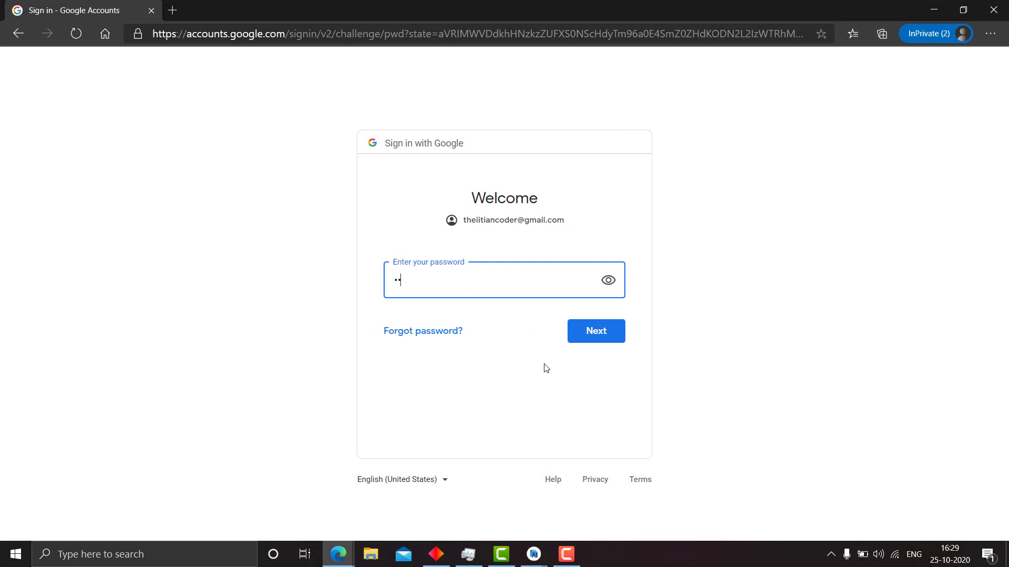
text(••)
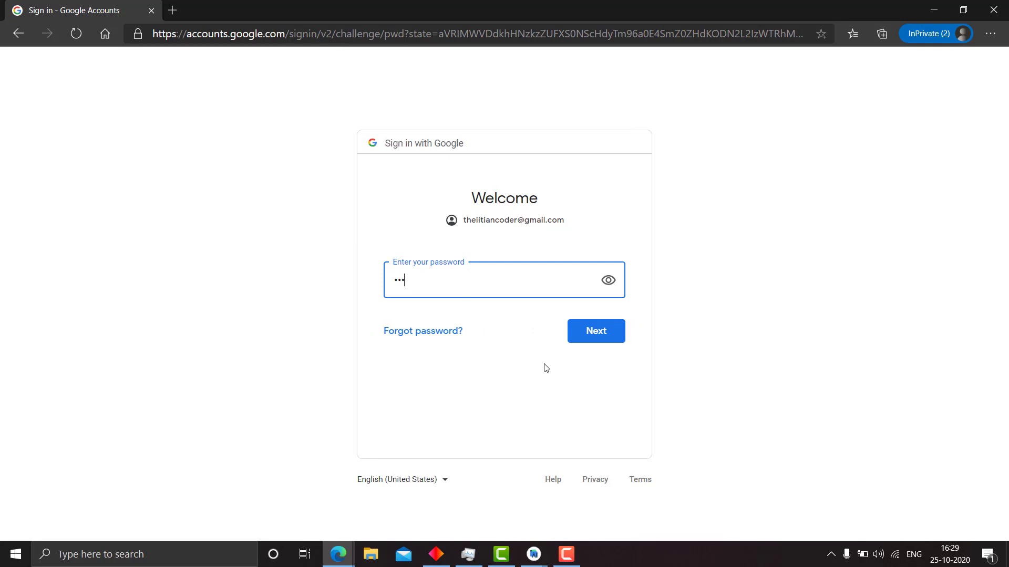
key(Backspace)
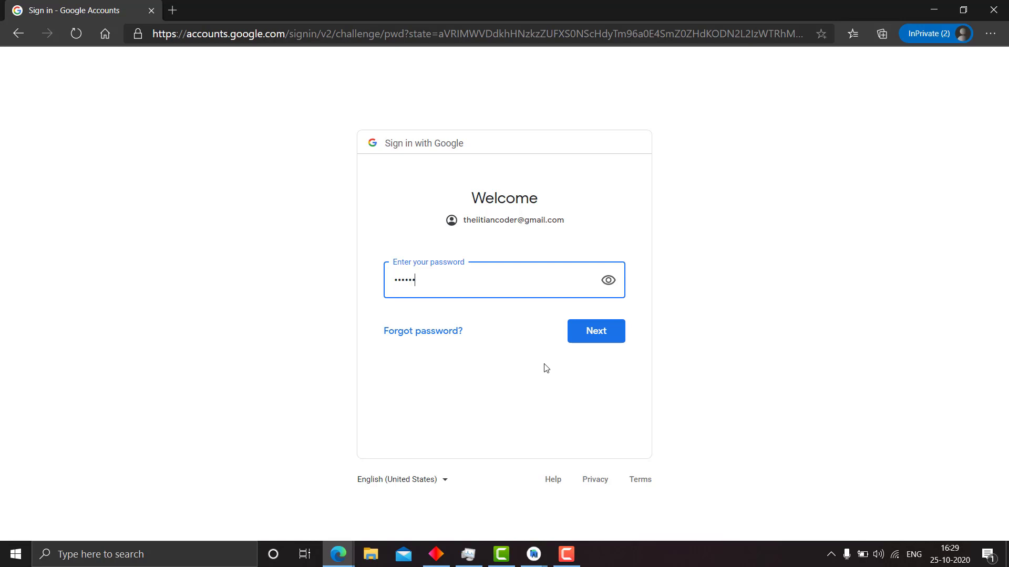
click(595, 331)
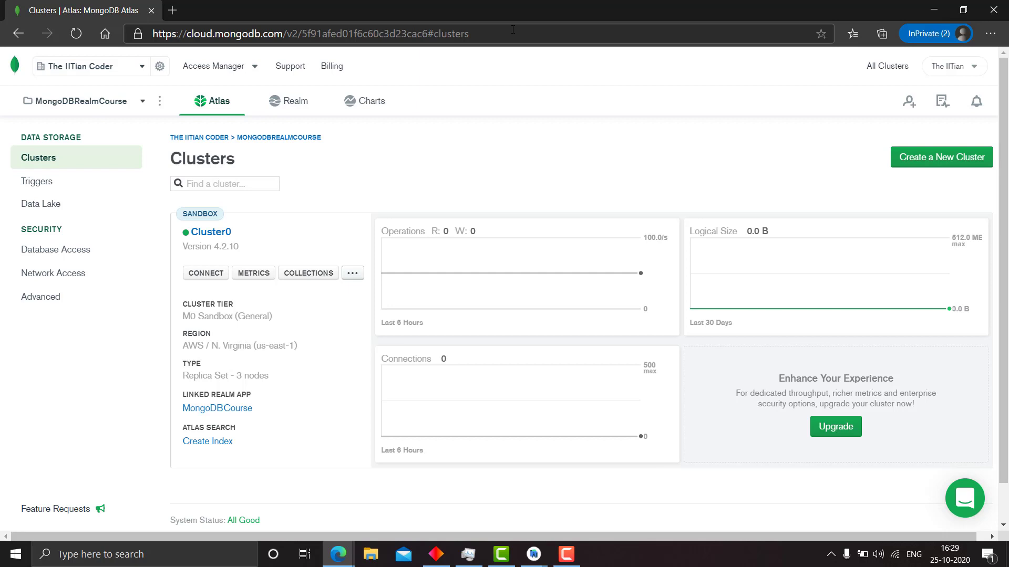
mouse_move(494, 224)
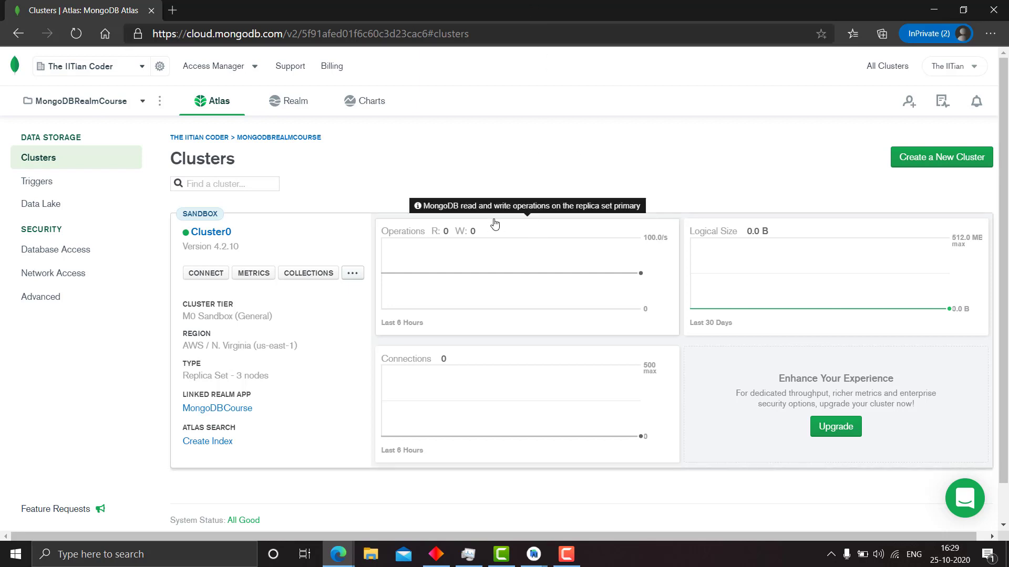
mouse_move(282, 207)
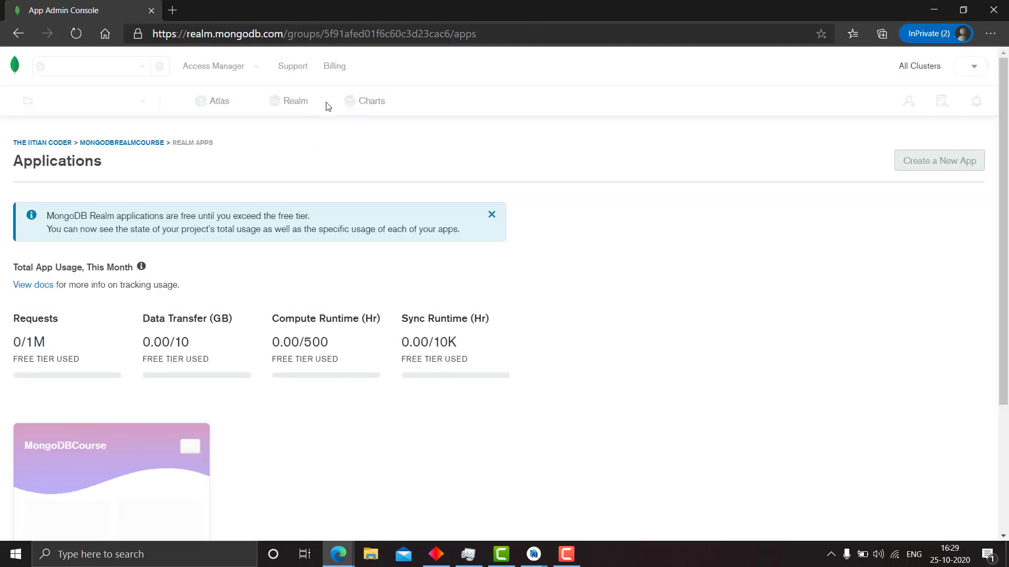
Open the MongoDBCourse Realm app, copy its App Id, and view its App Users
scroll(down, 3)
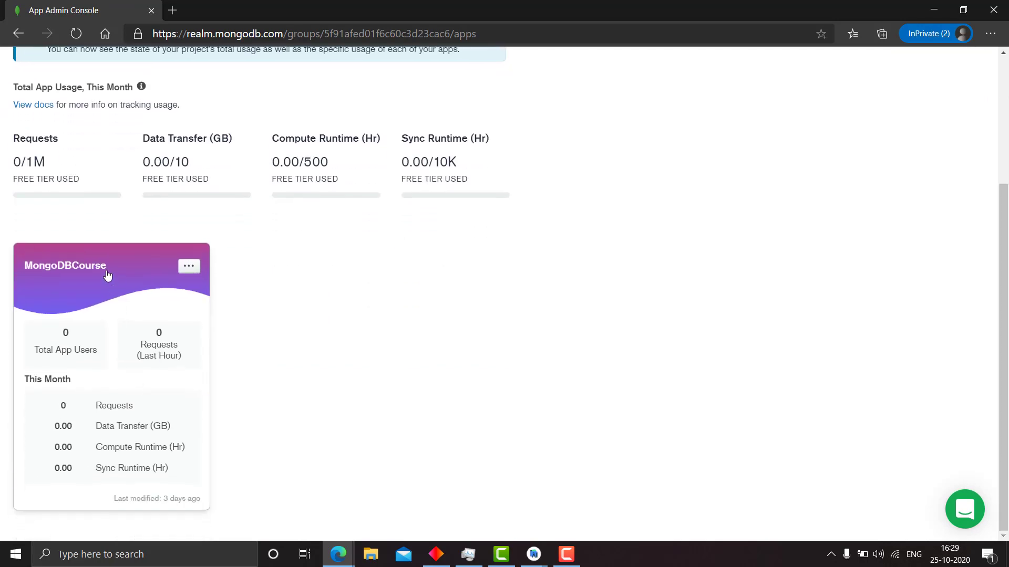
click(65, 265)
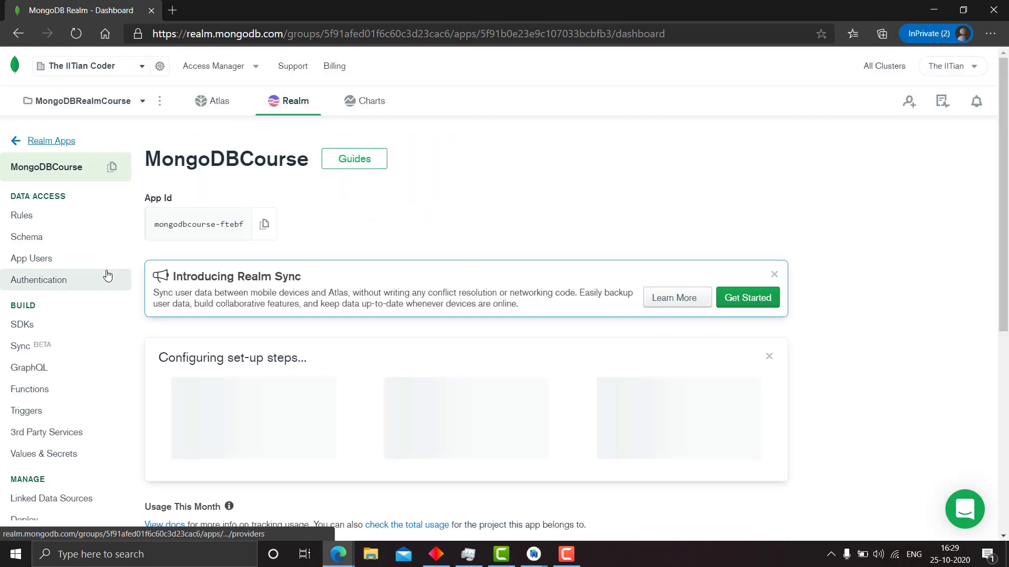
double_click(198, 224)
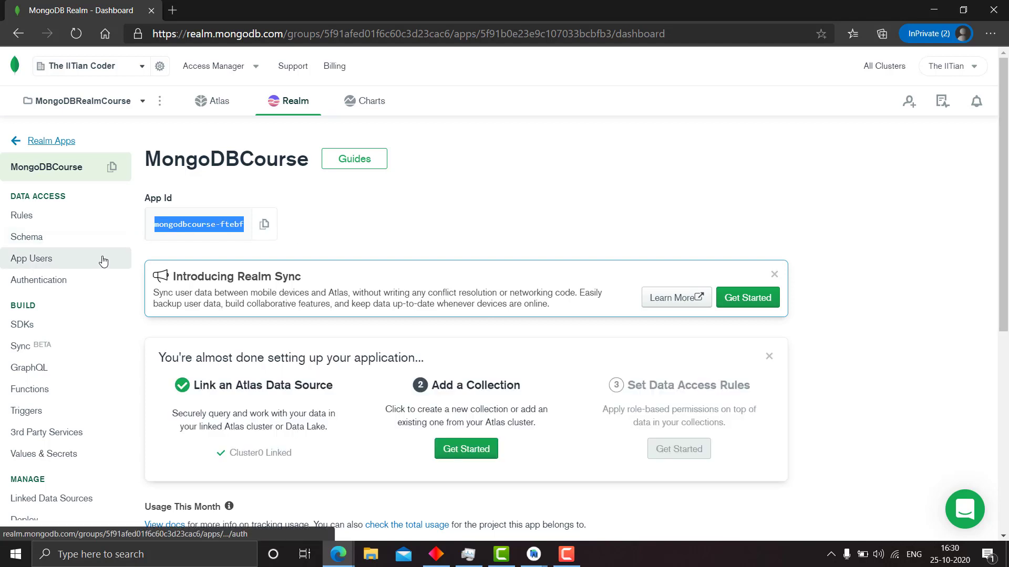
click(31, 258)
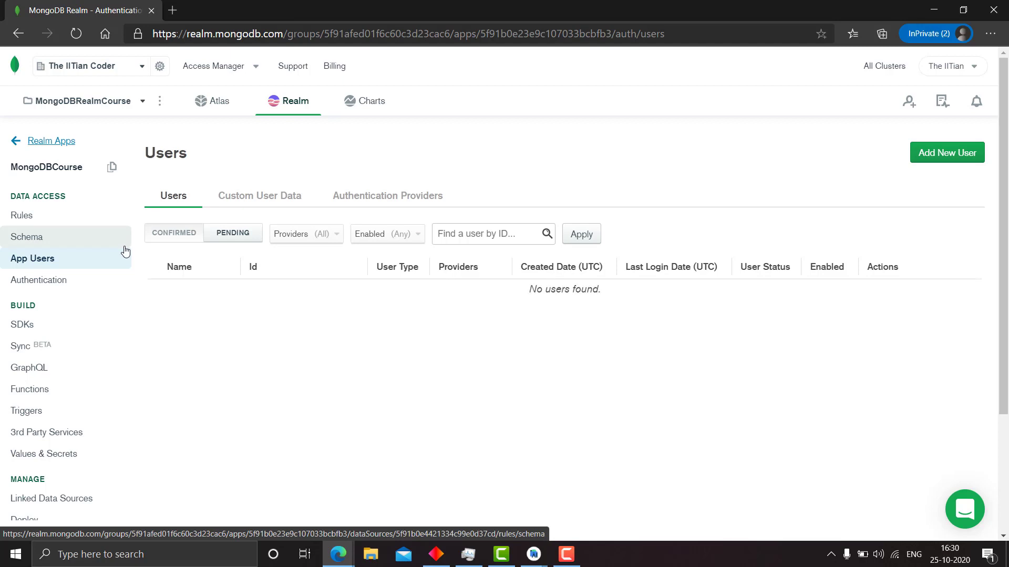
Turn on the anonymous login provider under Authentication and save it
click(387, 195)
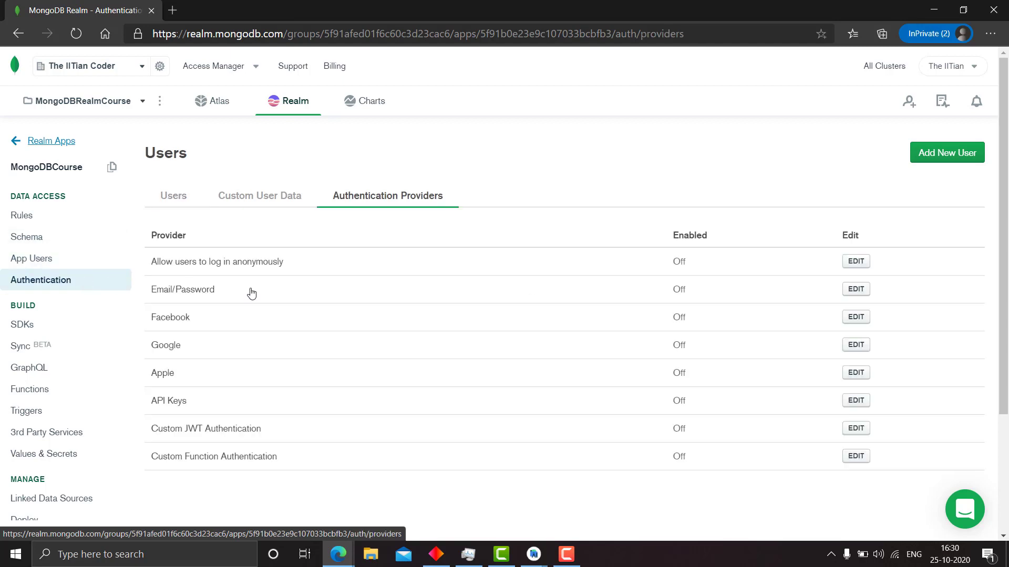
click(856, 261)
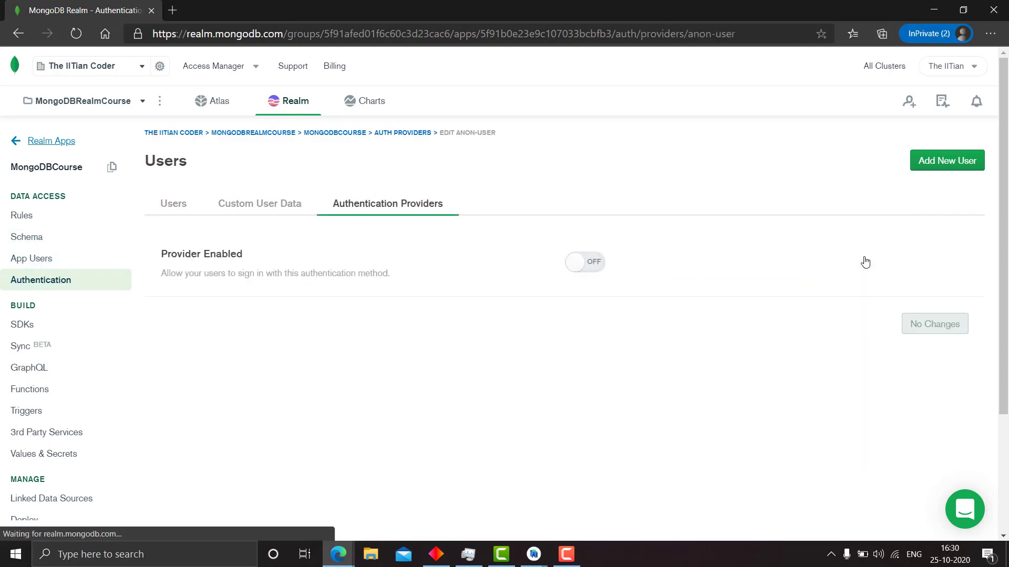
click(584, 261)
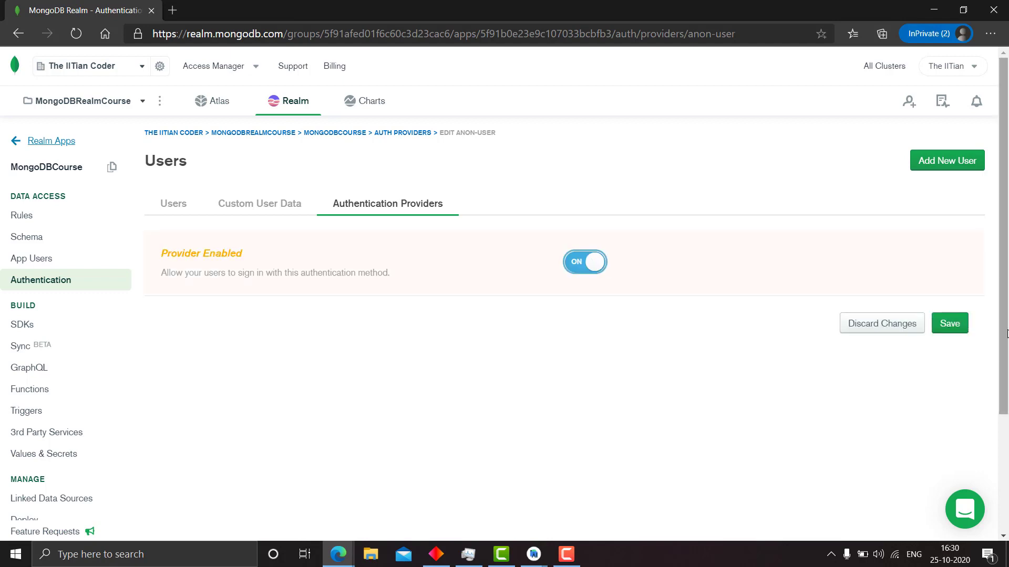
click(950, 323)
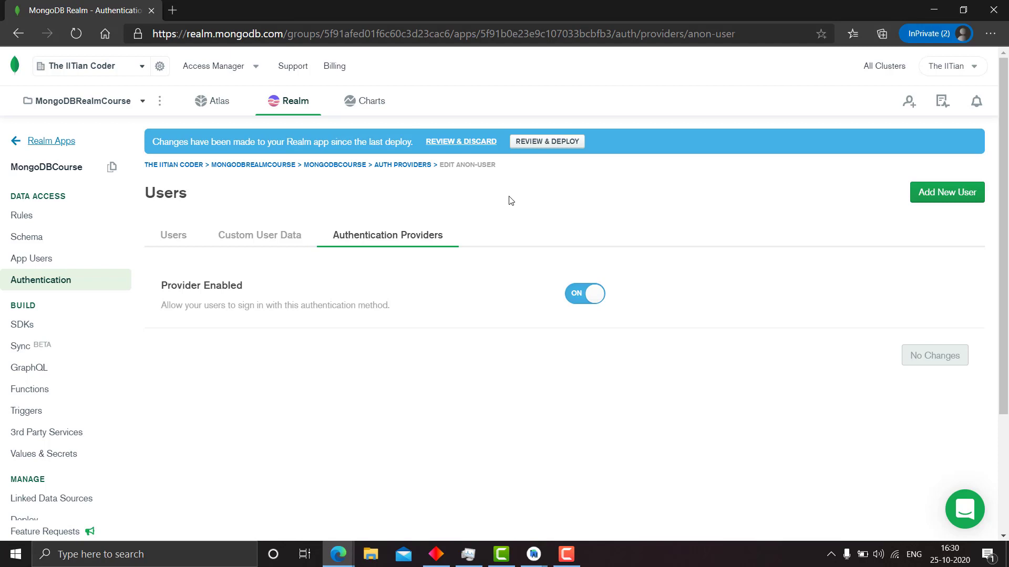
mouse_move(546, 151)
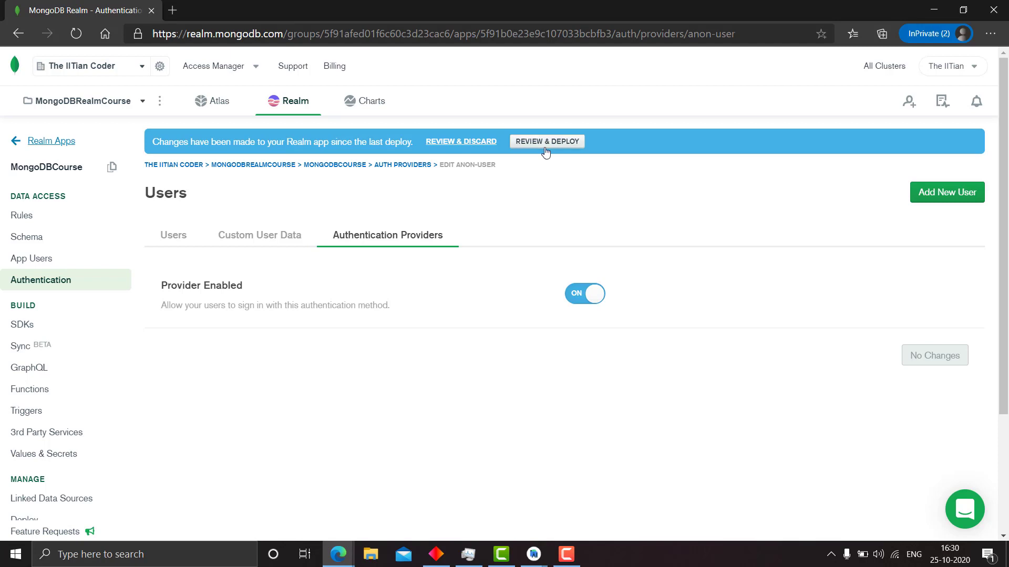
mouse_move(548, 150)
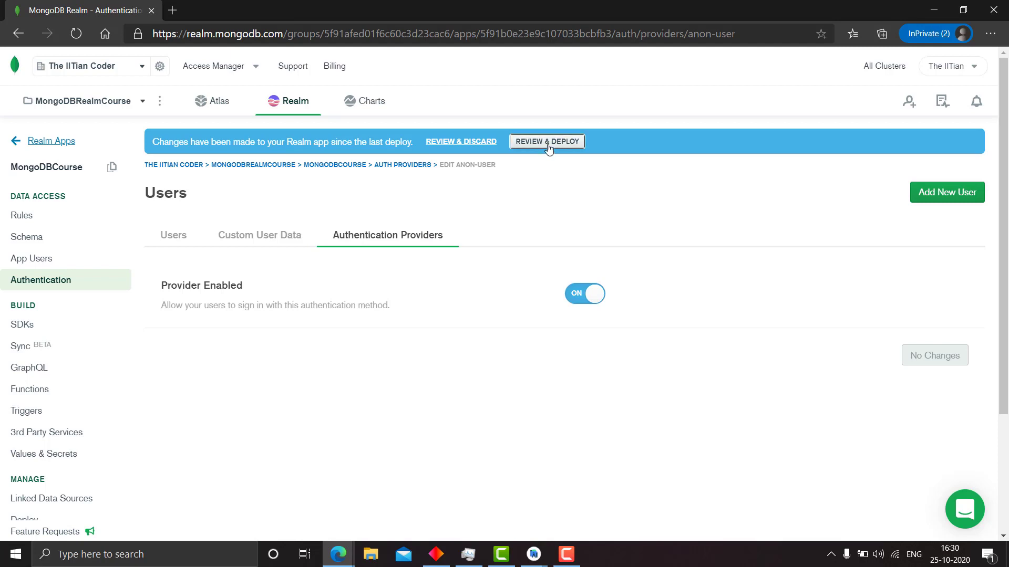
Review the pending anonymous-login changes and deploy them
click(546, 142)
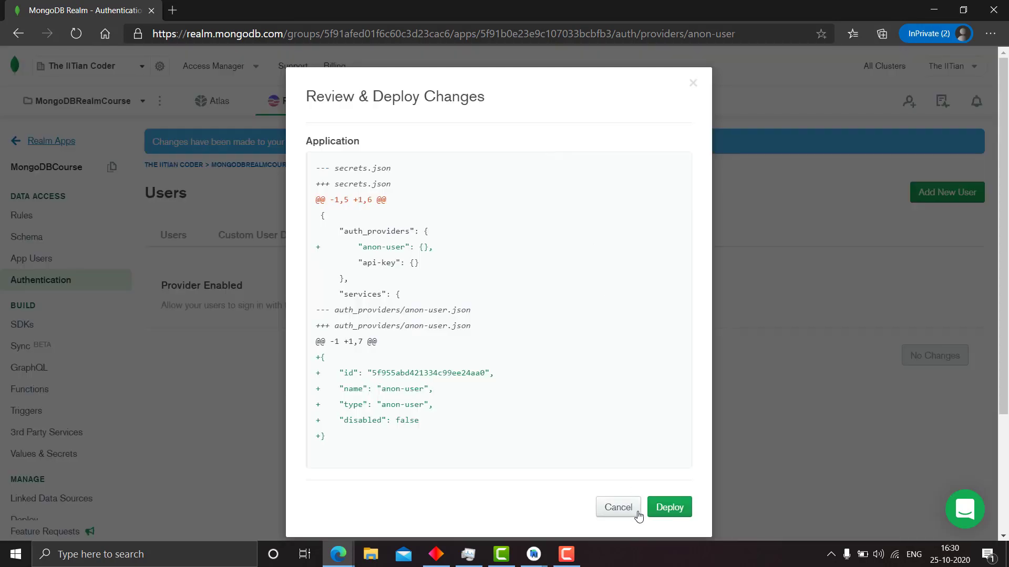
click(669, 507)
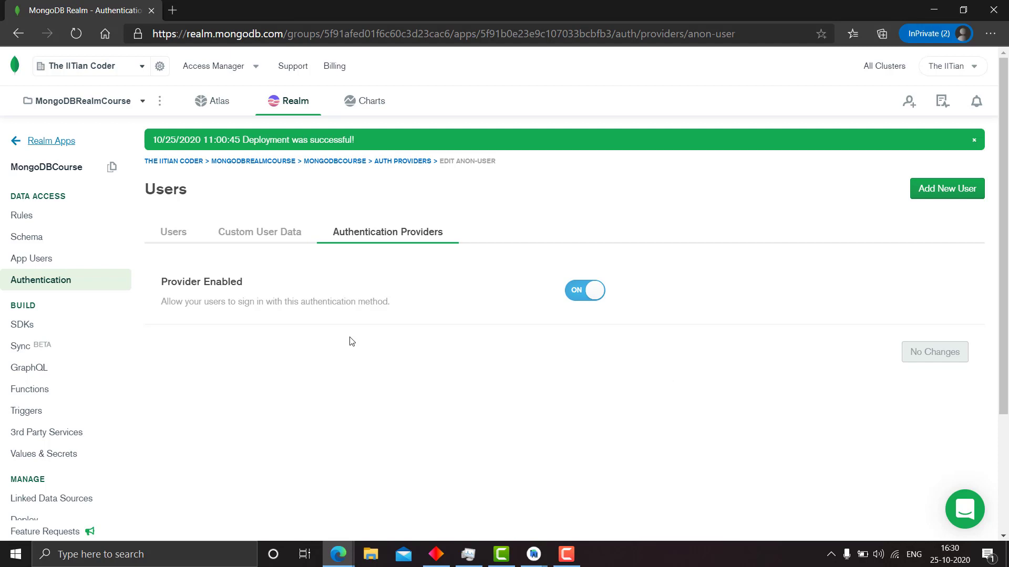
mouse_move(522, 214)
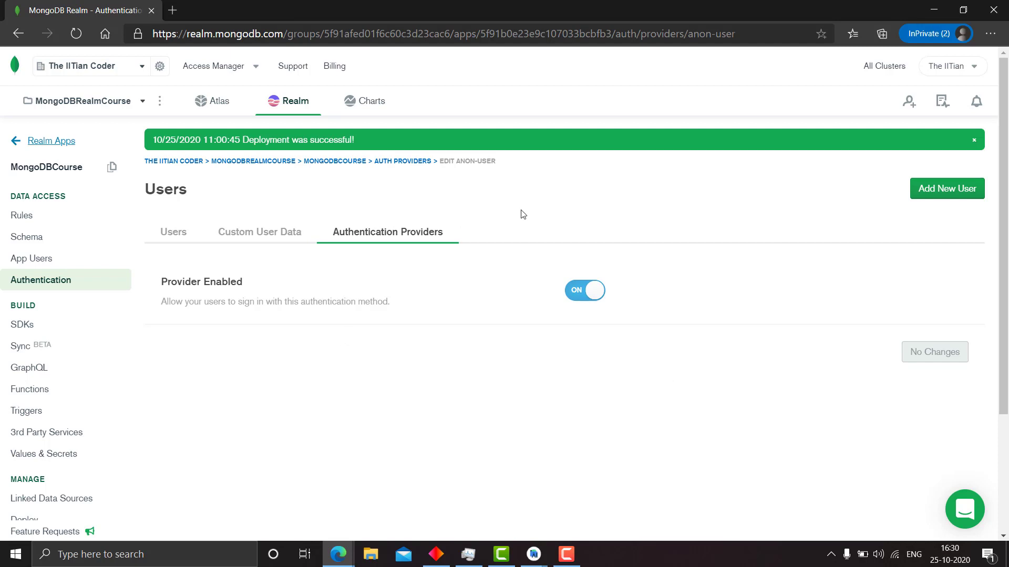
mouse_move(251, 189)
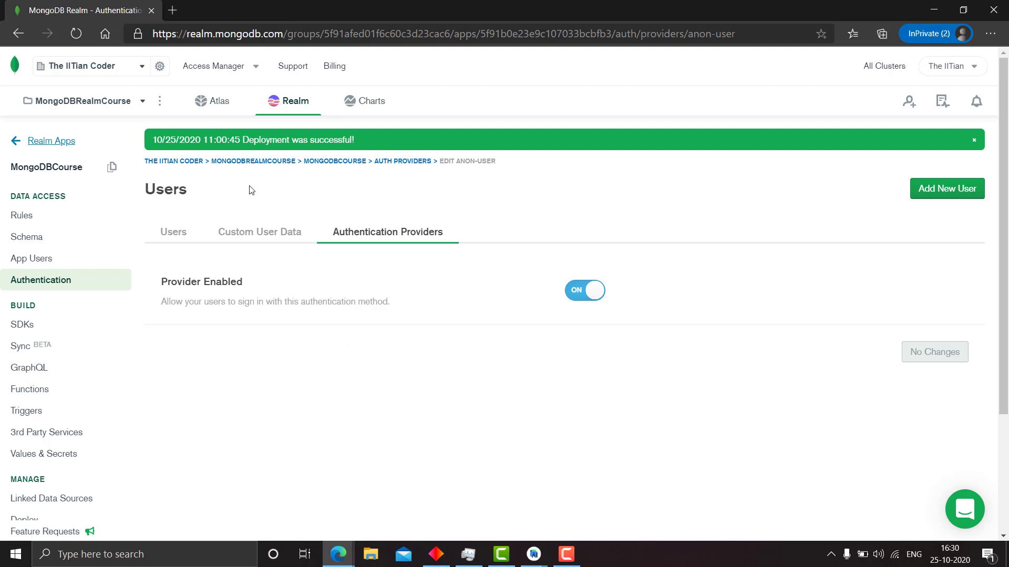
mouse_move(506, 529)
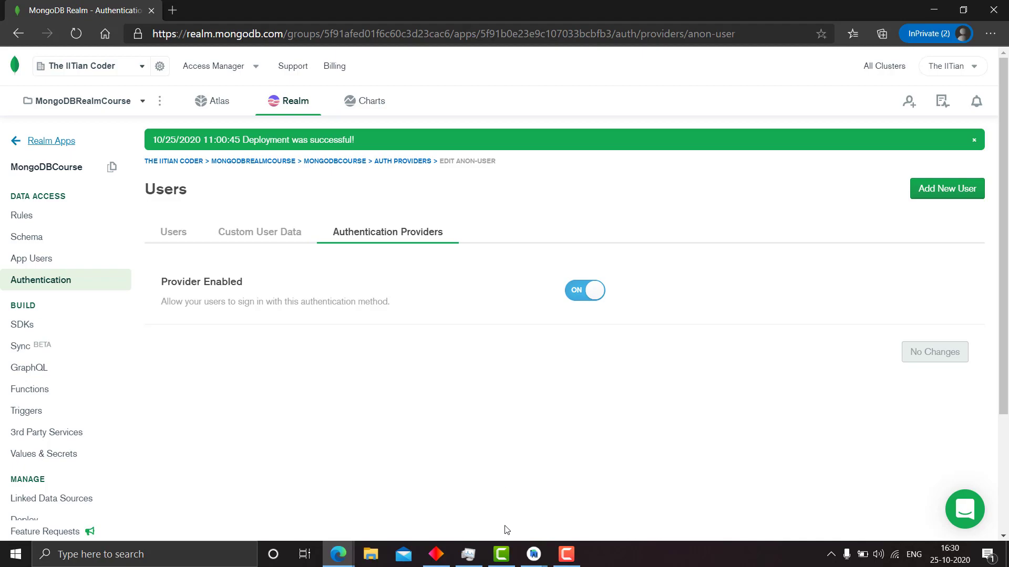
In MainActivity onCreate, start app.loginAsync(Credentials.anonymous(), new App.Callback<User>)
click(533, 554)
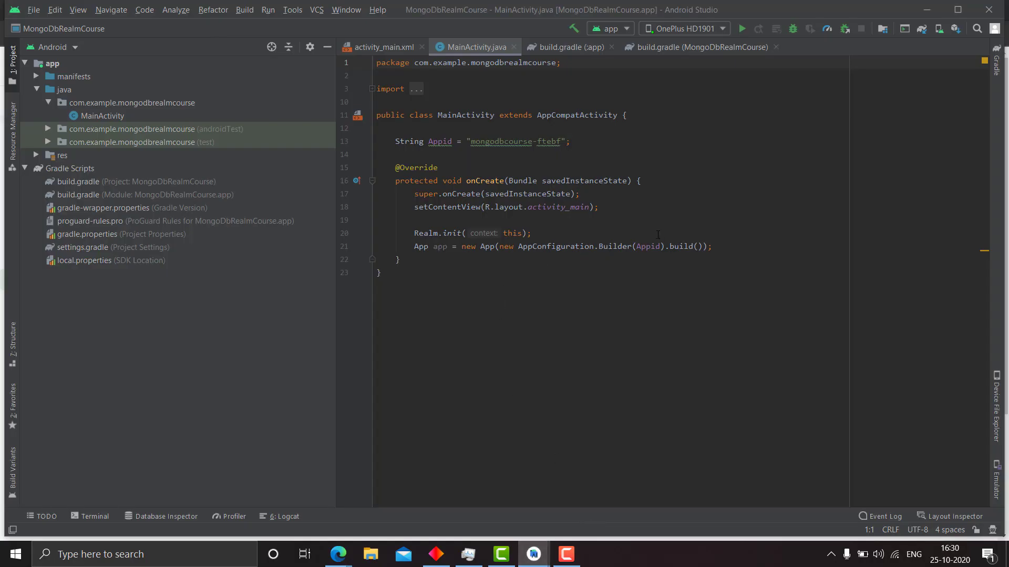
click(716, 247)
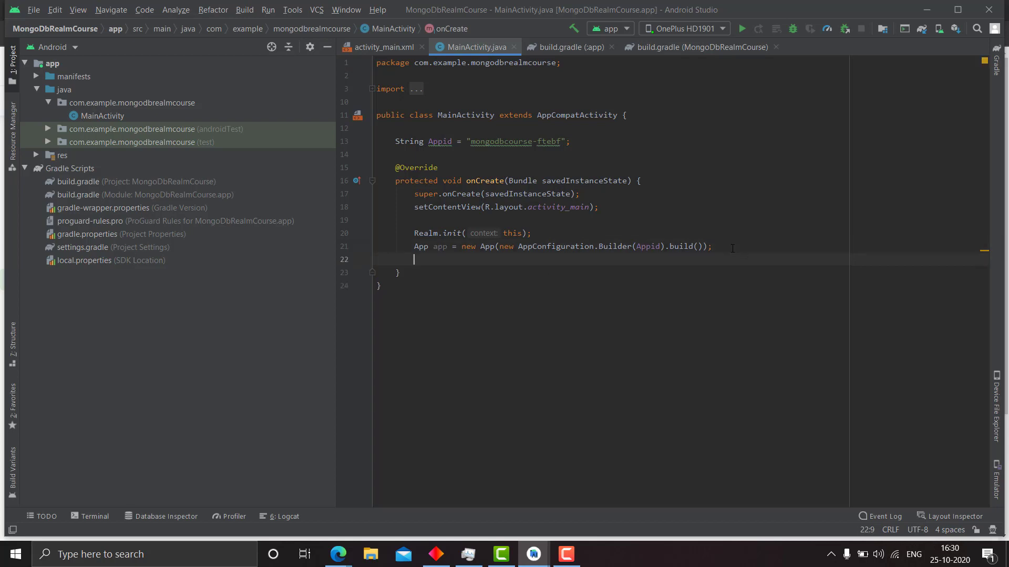
key(Enter)
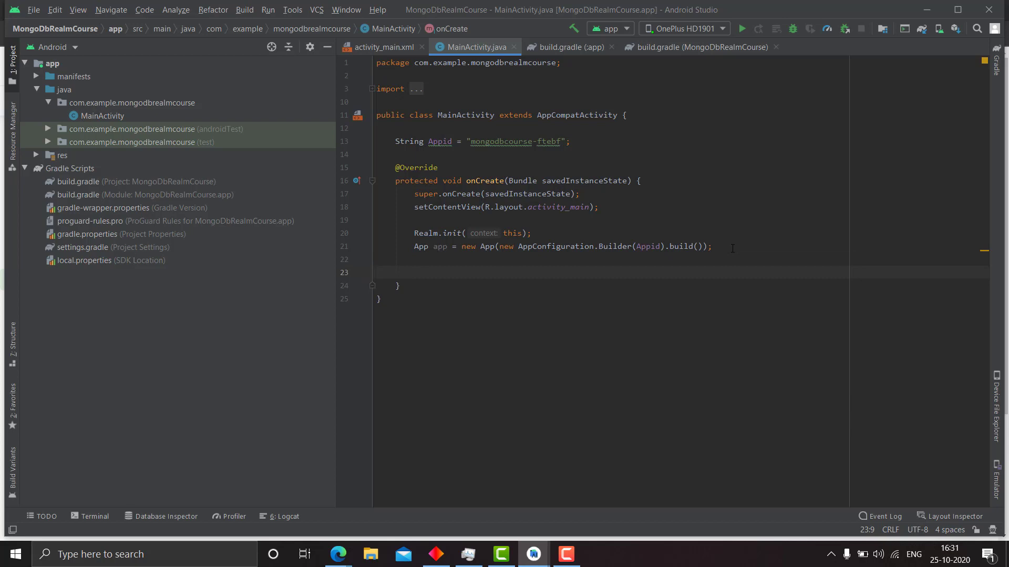
click(414, 273)
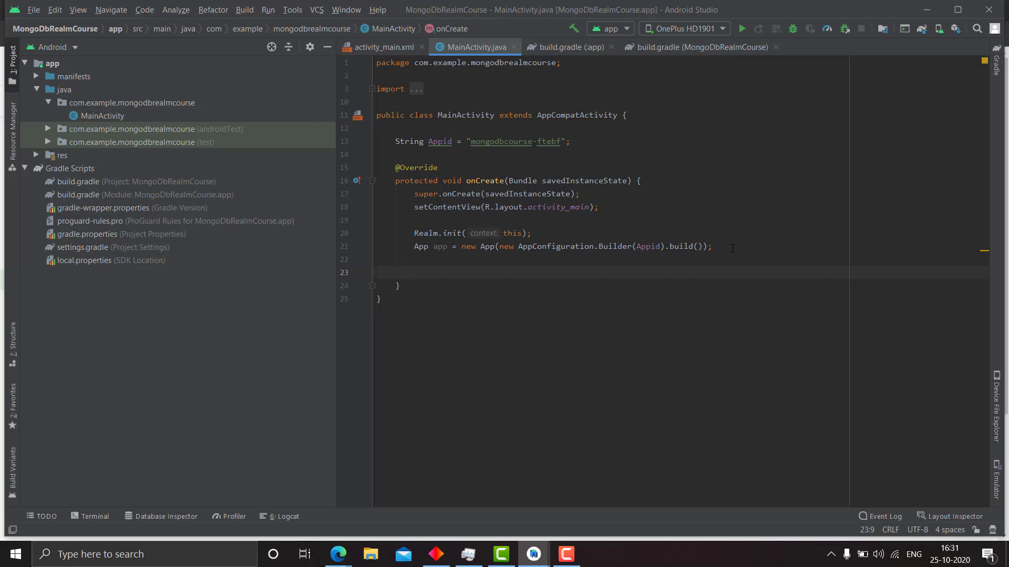
text(a)
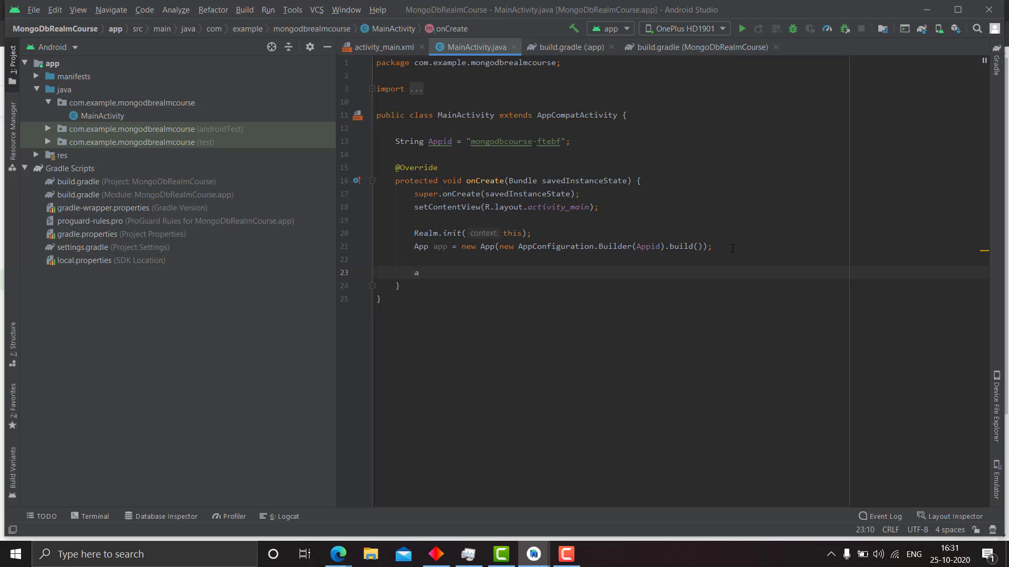
text(pp.)
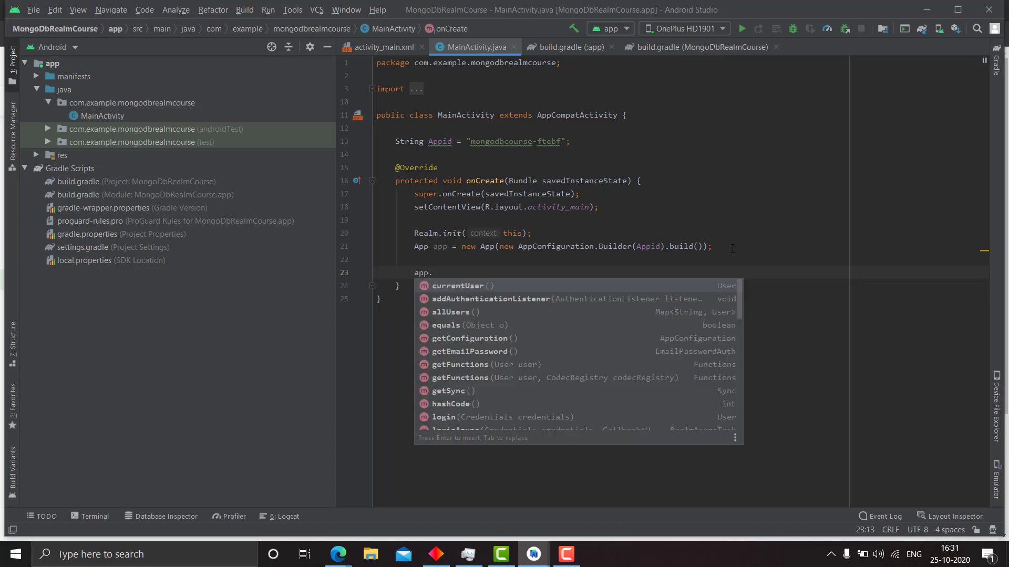
text(loginAsync()
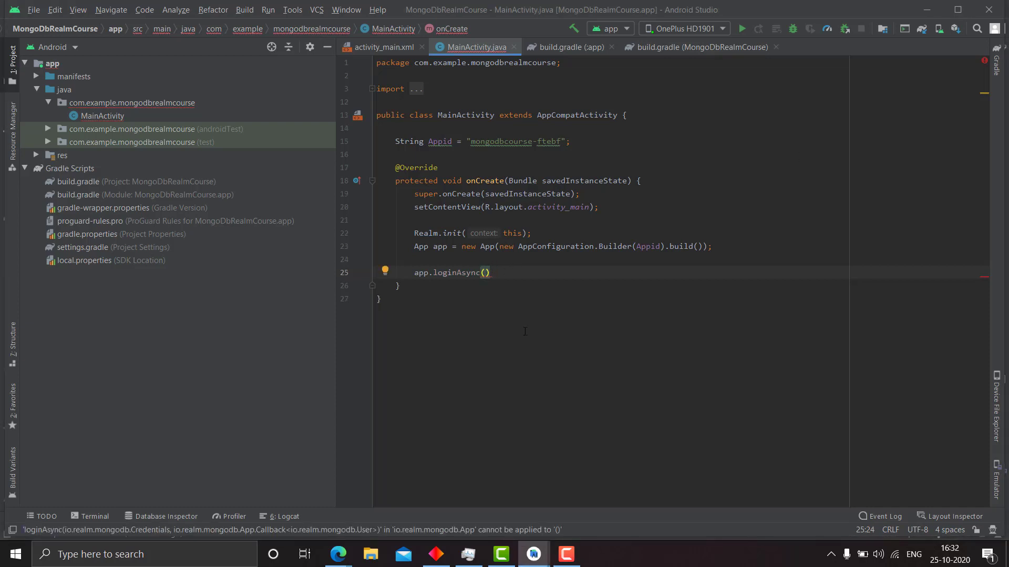
mouse_move(556, 292)
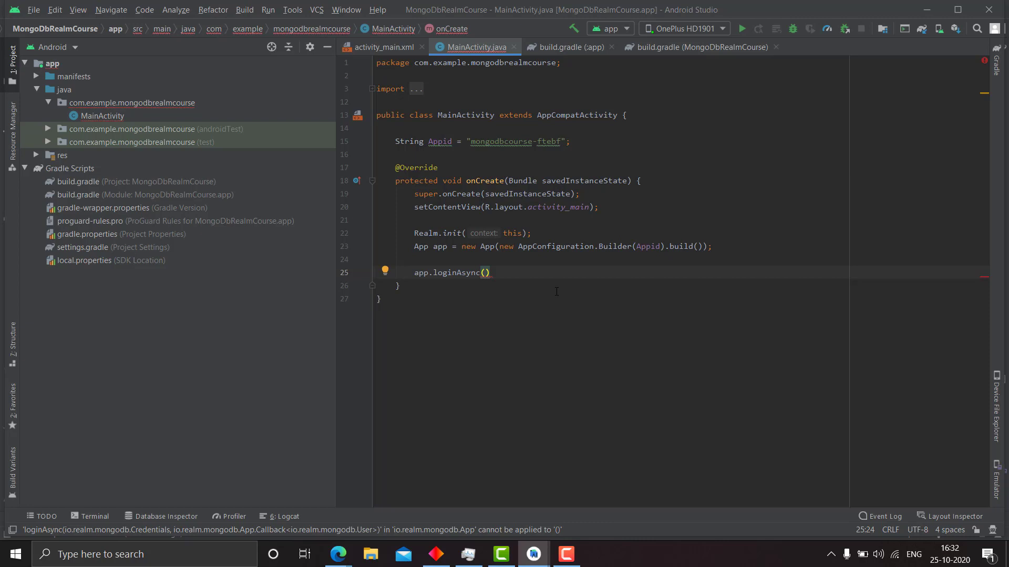
text(Credentials.anonymous())
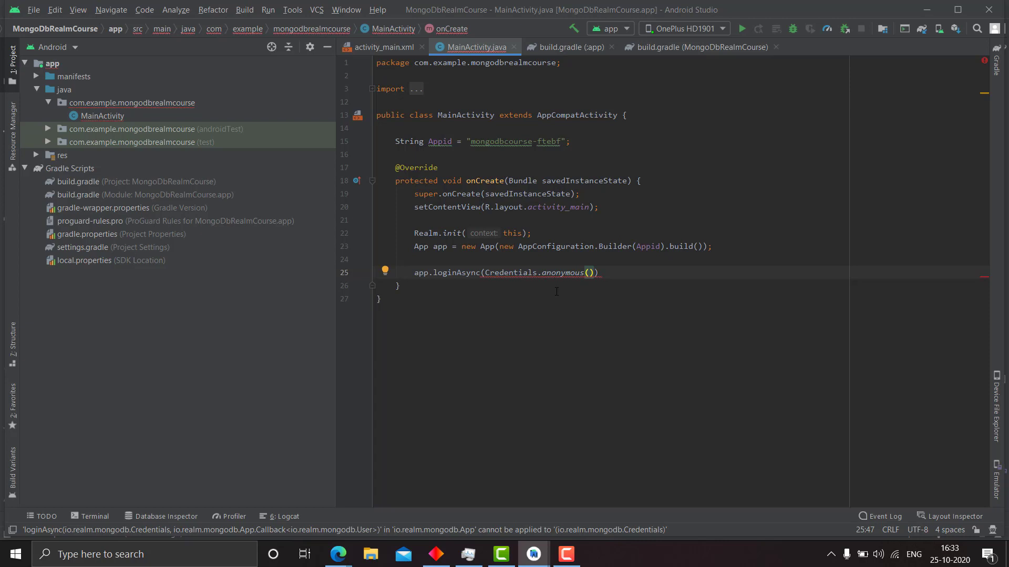
text(,ne)
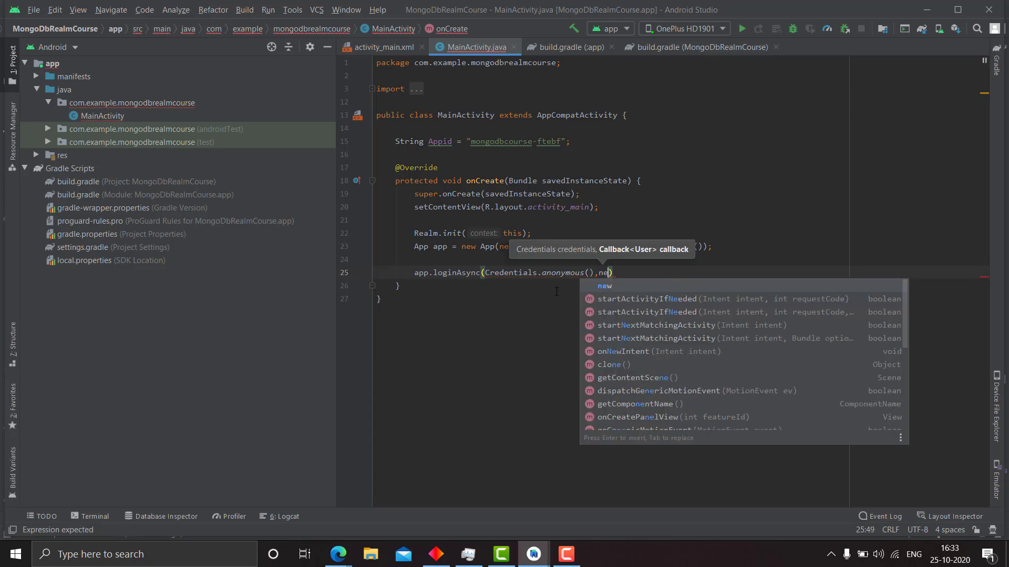
text(App.Callback<User>()
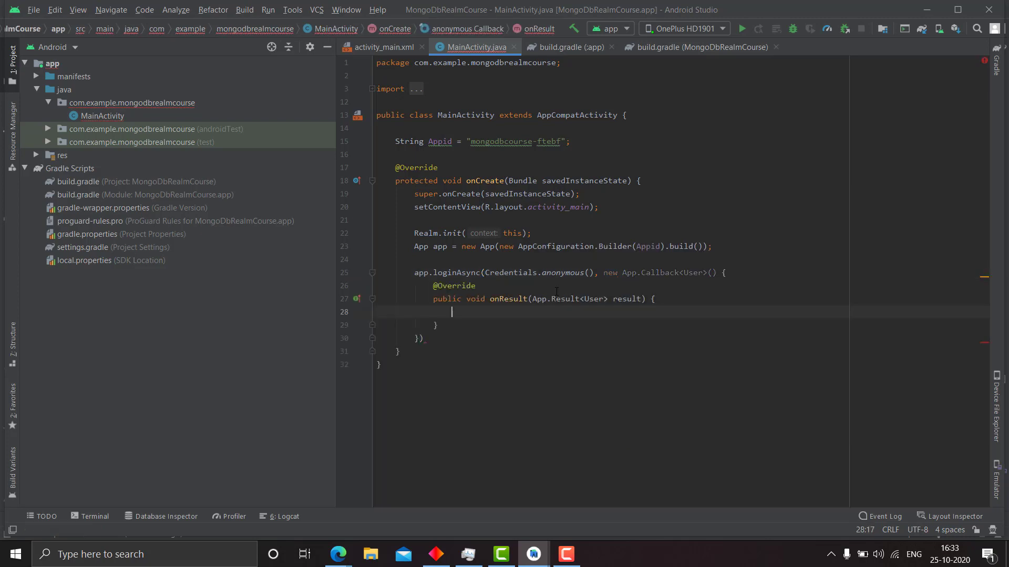
Add an if/else on the result logging 'Logged In anonymously' or 'Failed to Login' via Log.v
text(if(result.isSuccess()
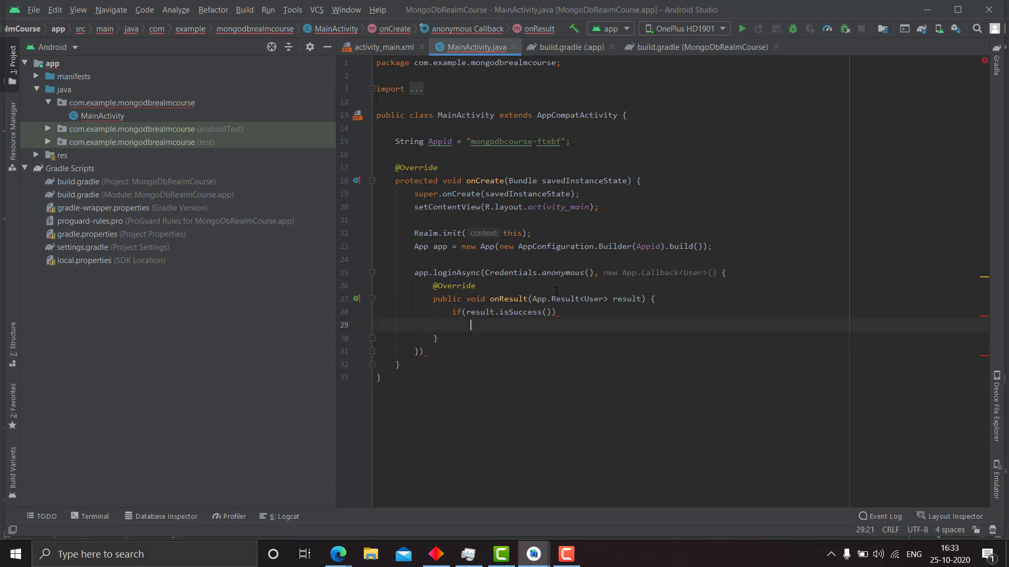
text({})
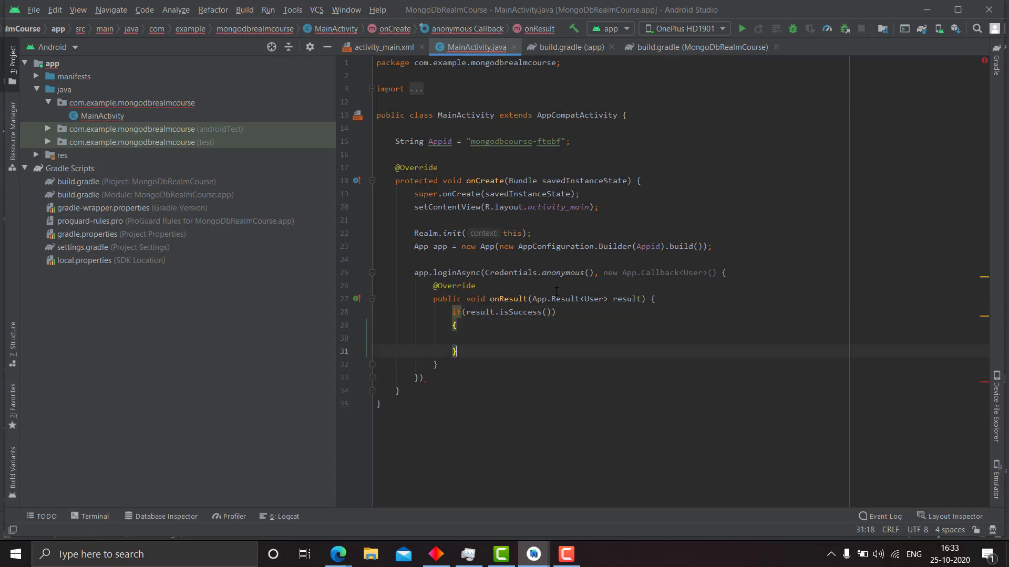
text(else{)
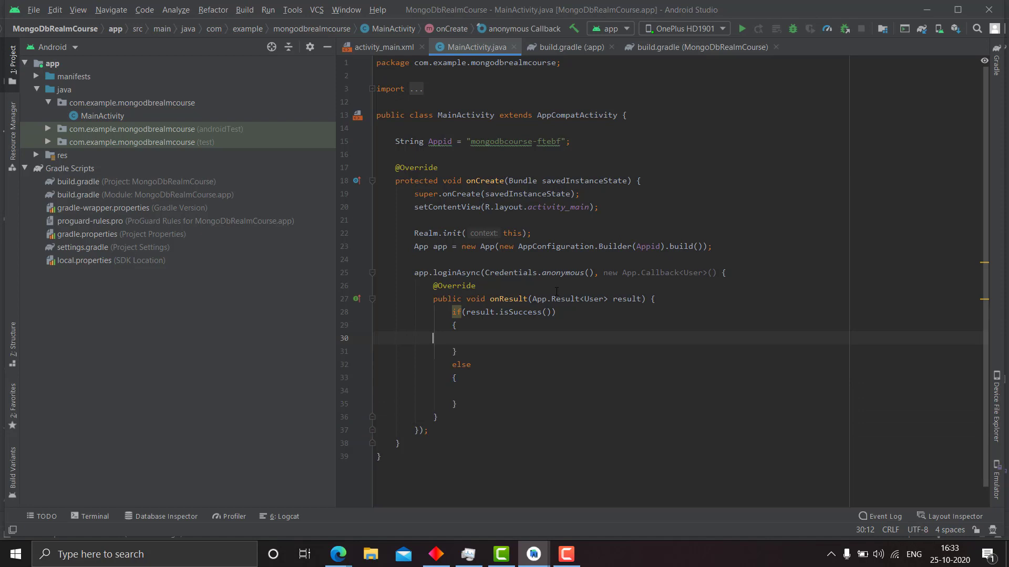
text(Lo)
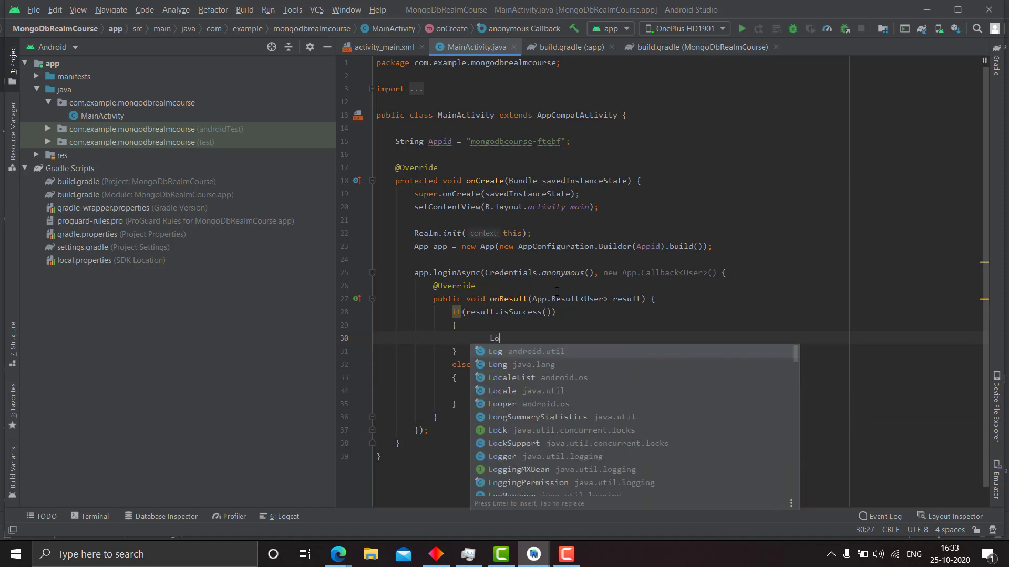
text(g.v("User", "Logged In anony)
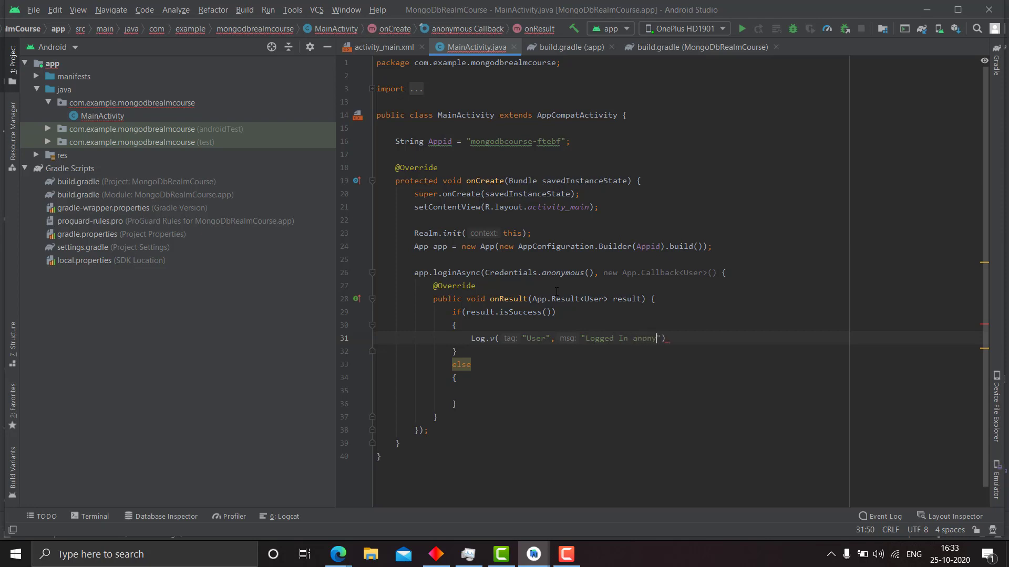
text(mously)
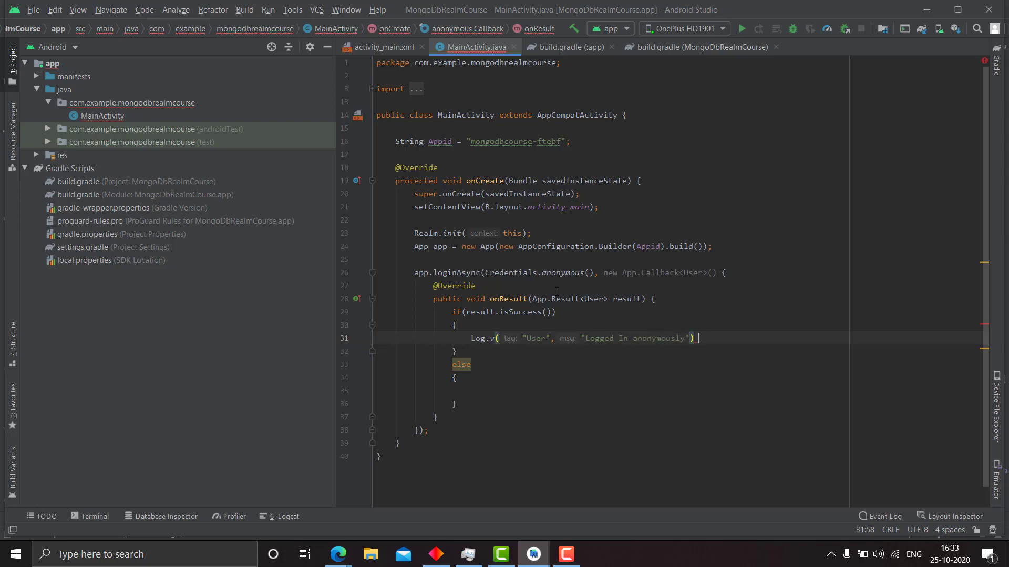
text(;)
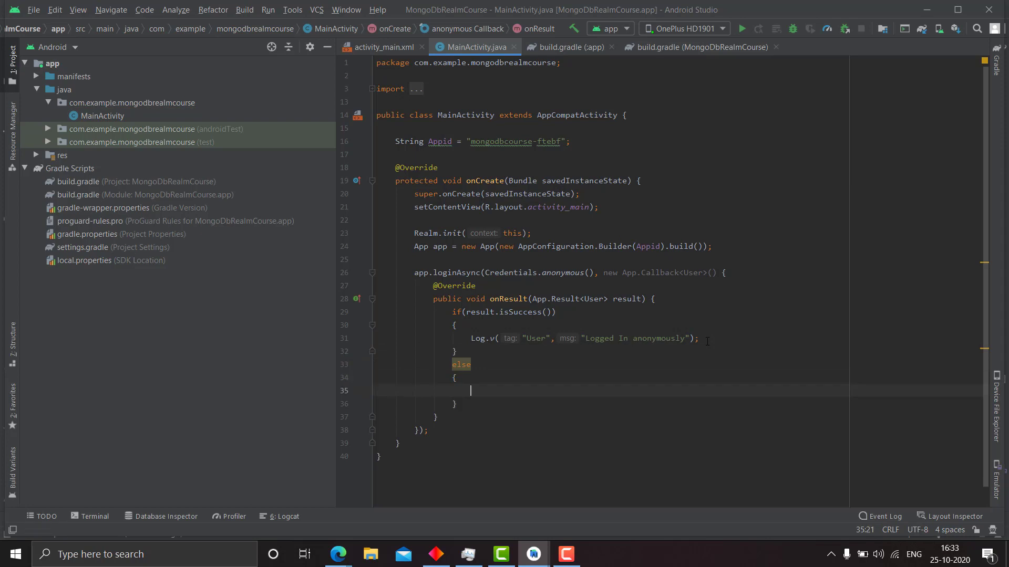
text(Log.v()
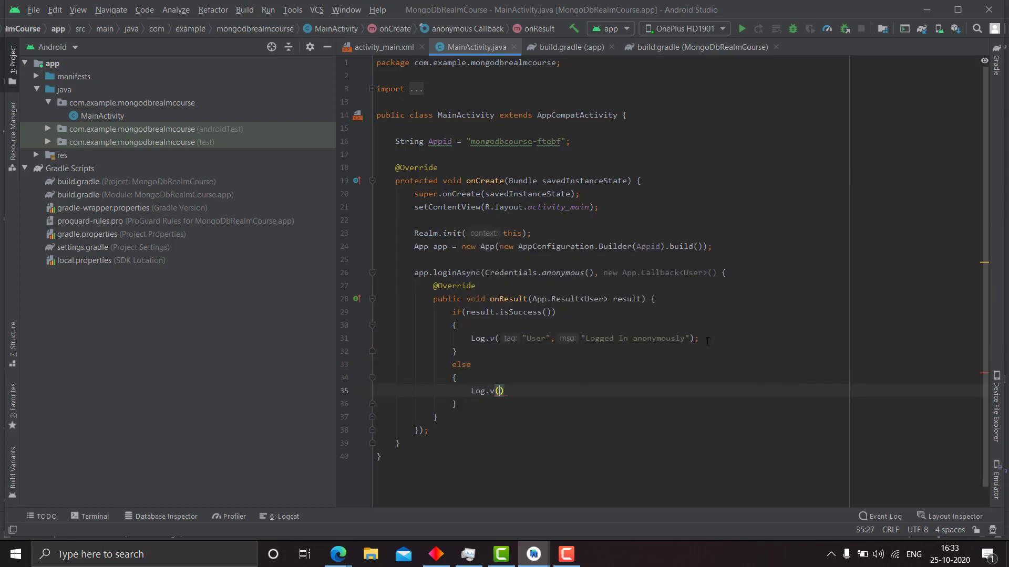
text("User", "Failed to Login)
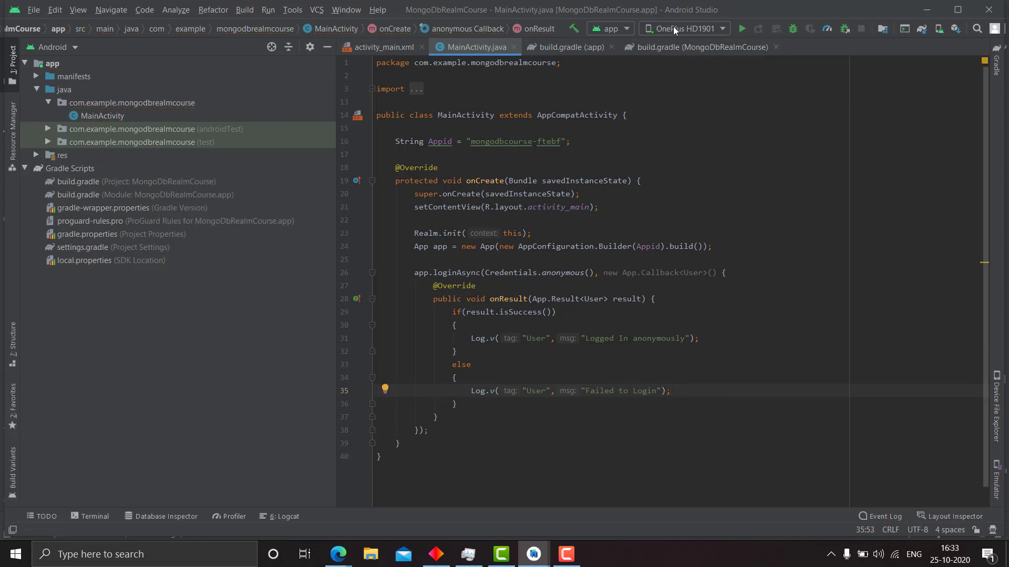
Target the Pixel_3a_API_30_x86 emulator, maximize the IDE, and select the login callback block
click(685, 29)
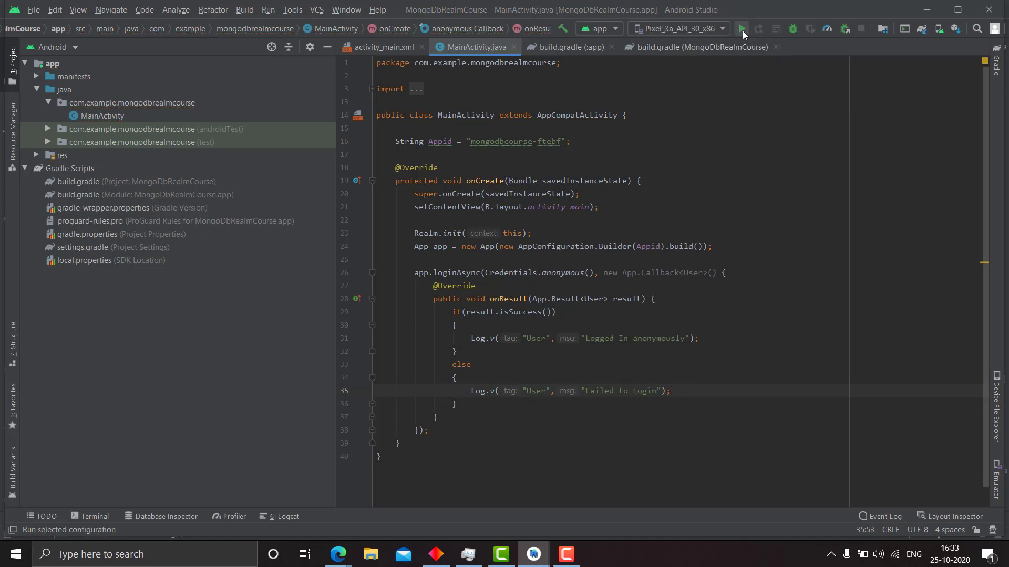
click(742, 29)
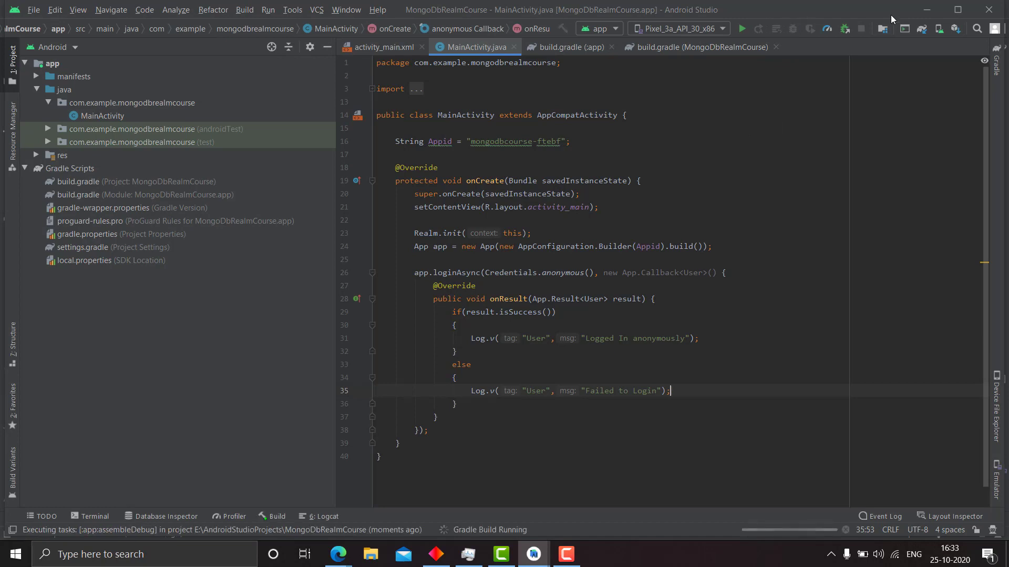
mouse_move(554, 466)
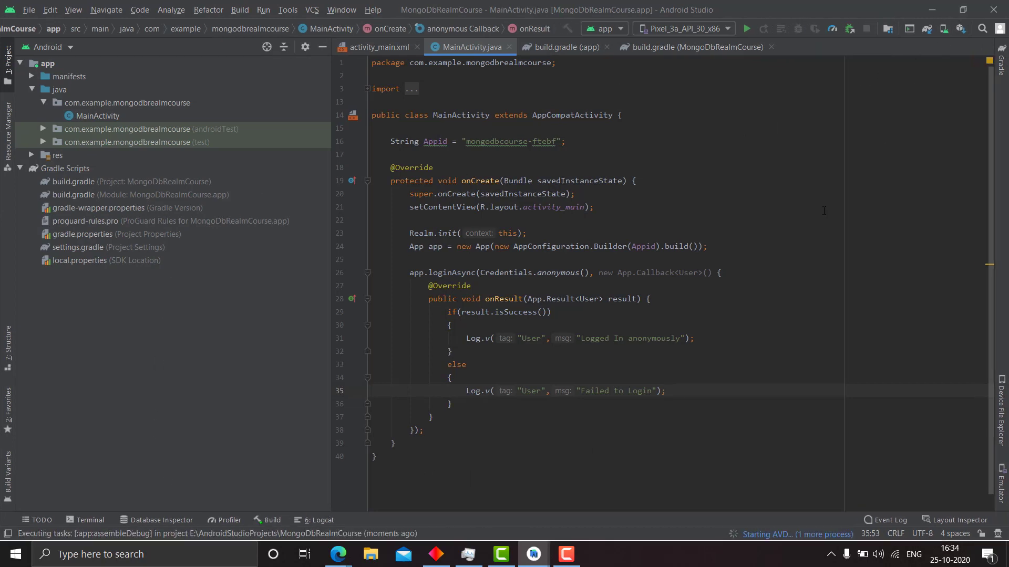
mouse_move(433, 333)
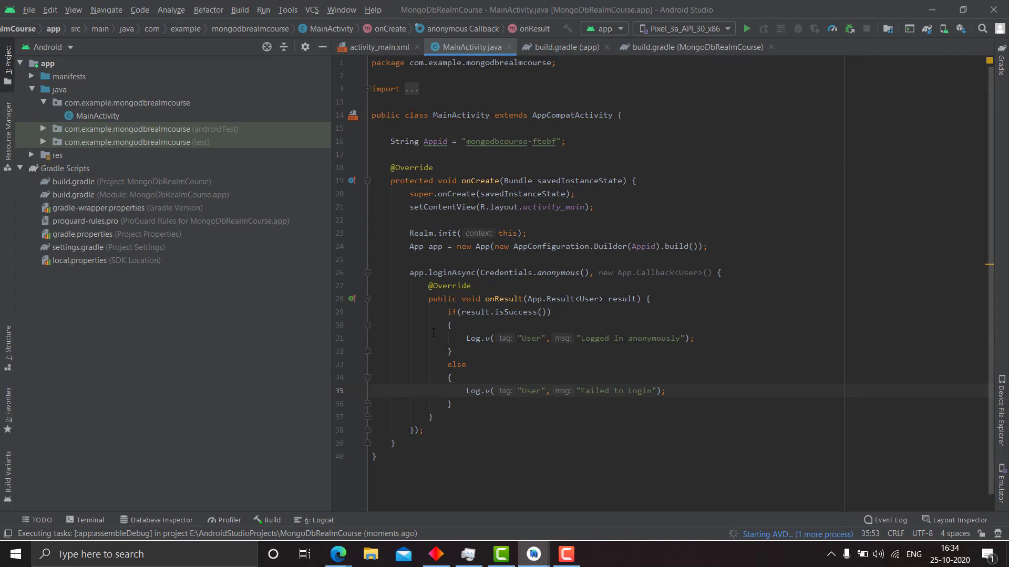
drag(409, 272, 422, 429)
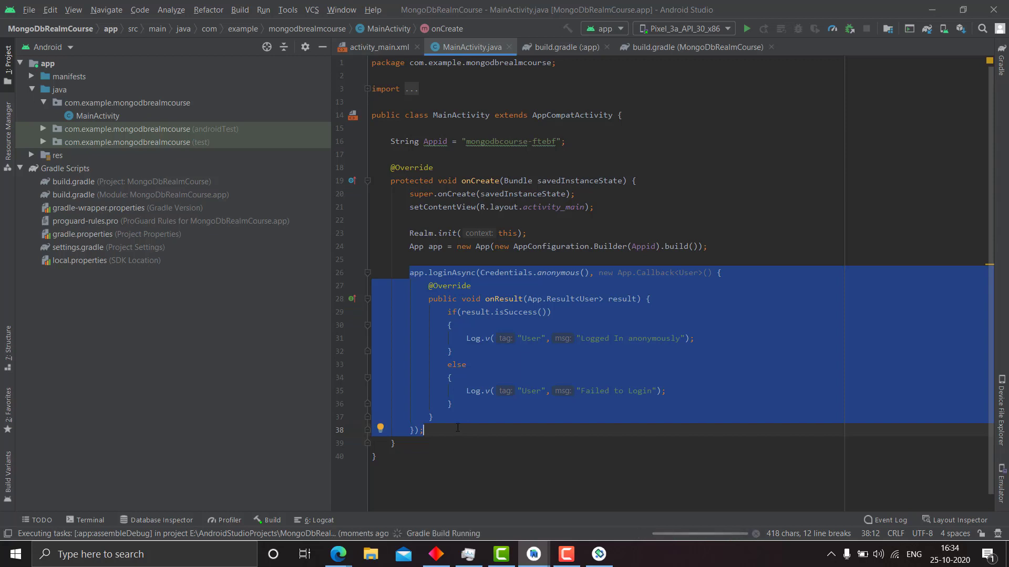
mouse_move(547, 416)
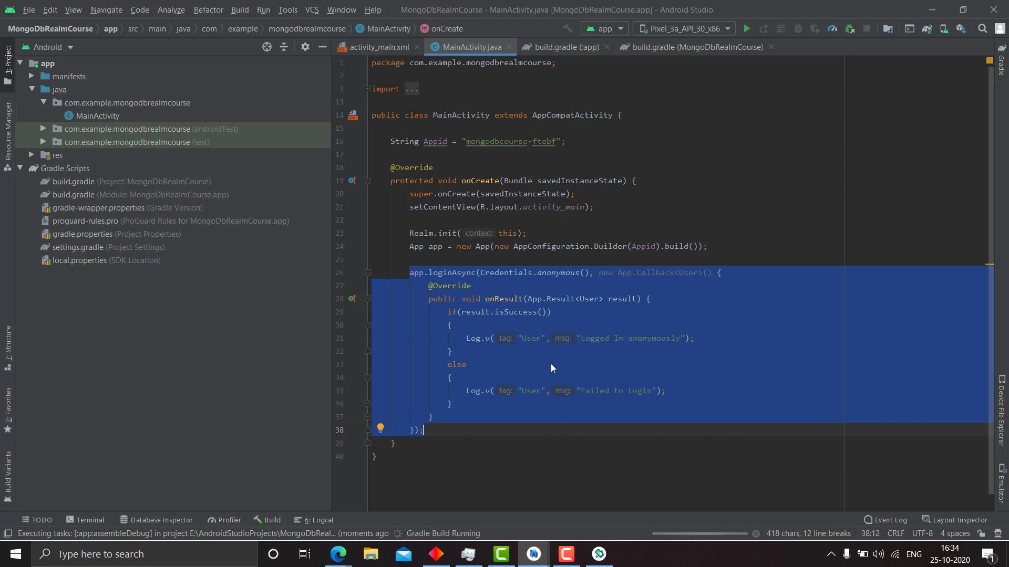
mouse_move(576, 324)
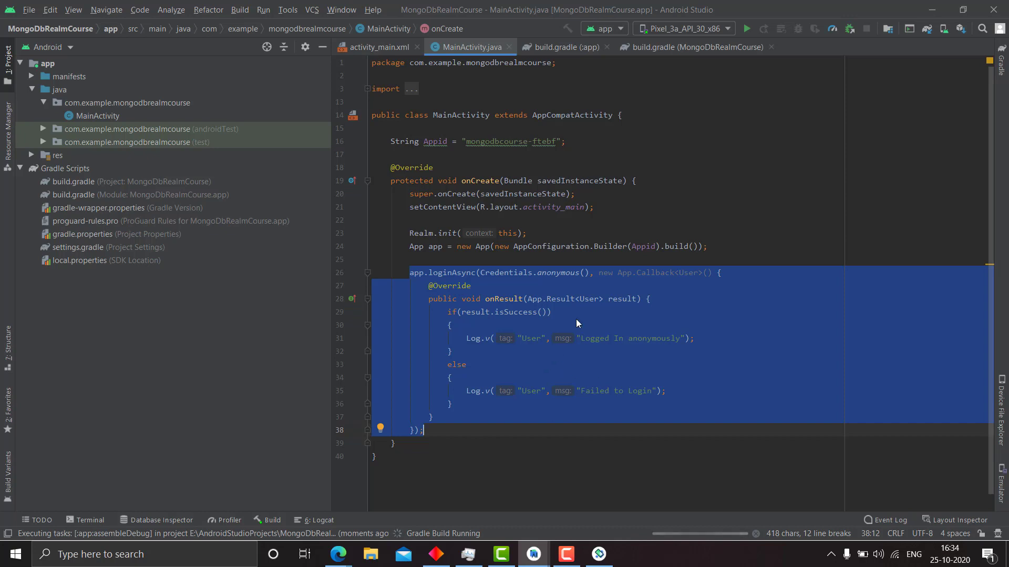
Store Credentials.anonymous() in a 'credentials' variable and pass it to loginAsync
click(583, 259)
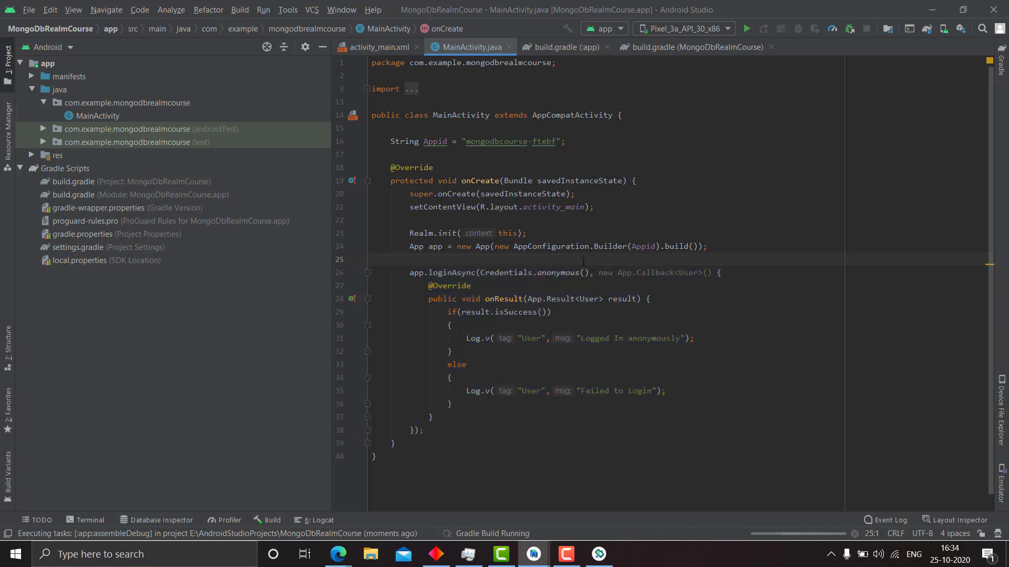
text(c)
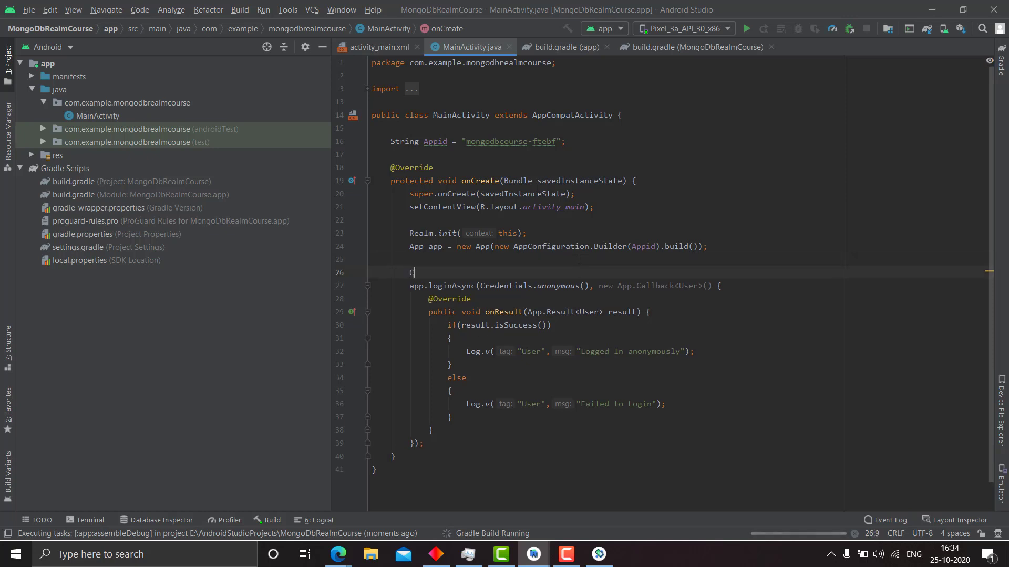
text(Credentials)
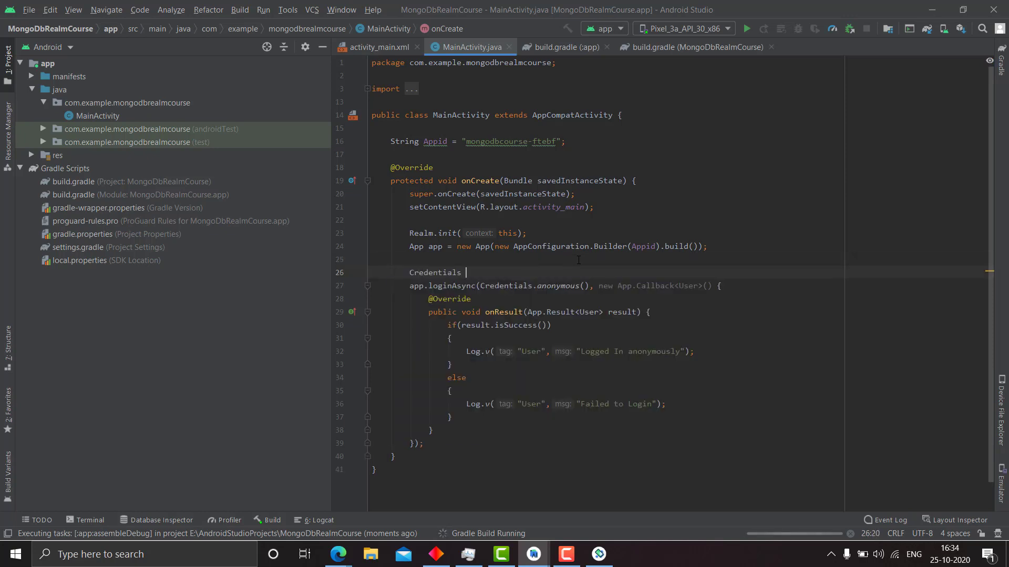
text(credentials = Credentials.anonymous();)
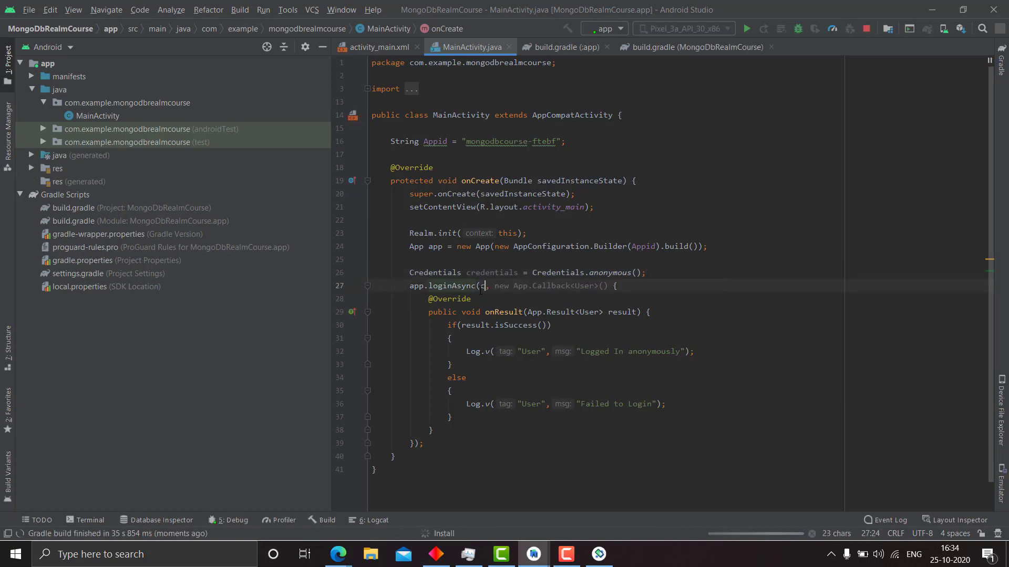
text(credentials)
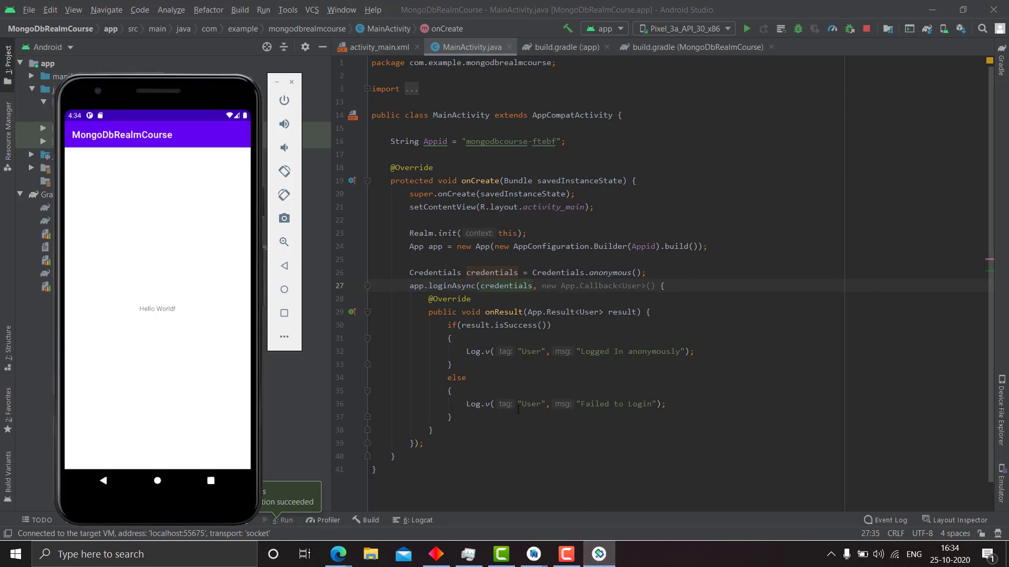
Check Logcat, then the Debug console for 'V/User: Logged In anonymously'
click(377, 520)
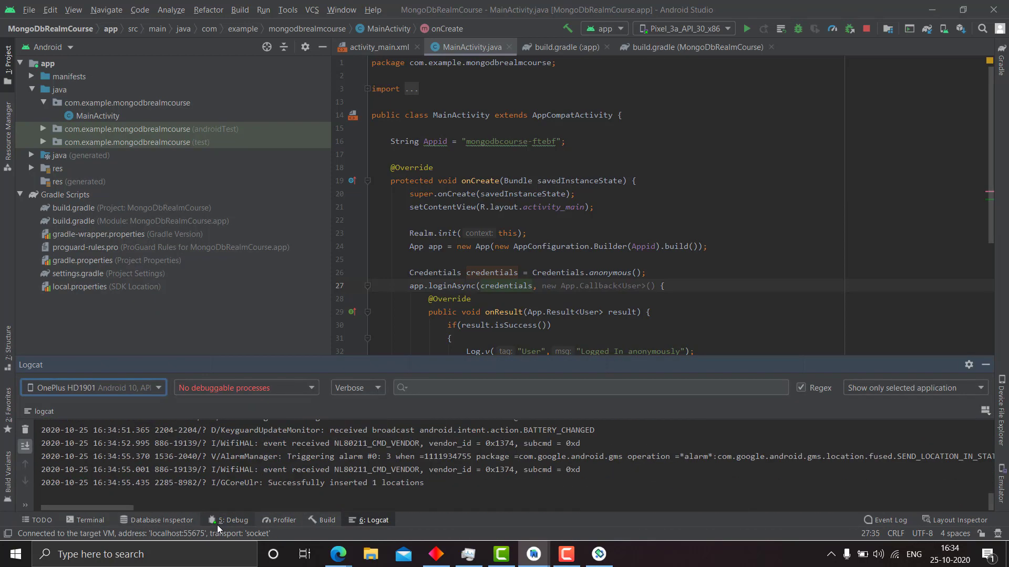
click(232, 520)
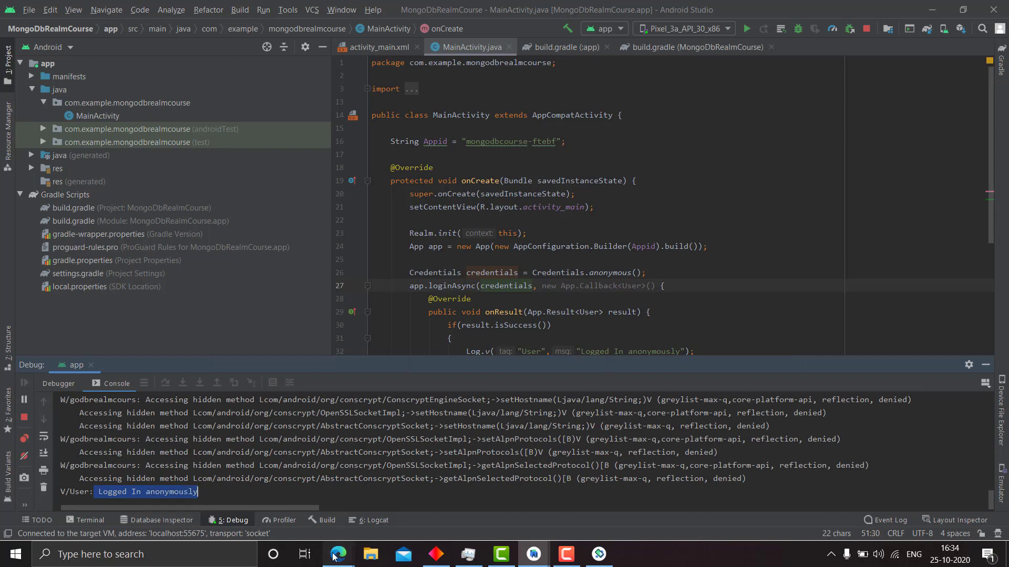
Back in the browser, open Realm App Users to see the new anonymous user
click(338, 555)
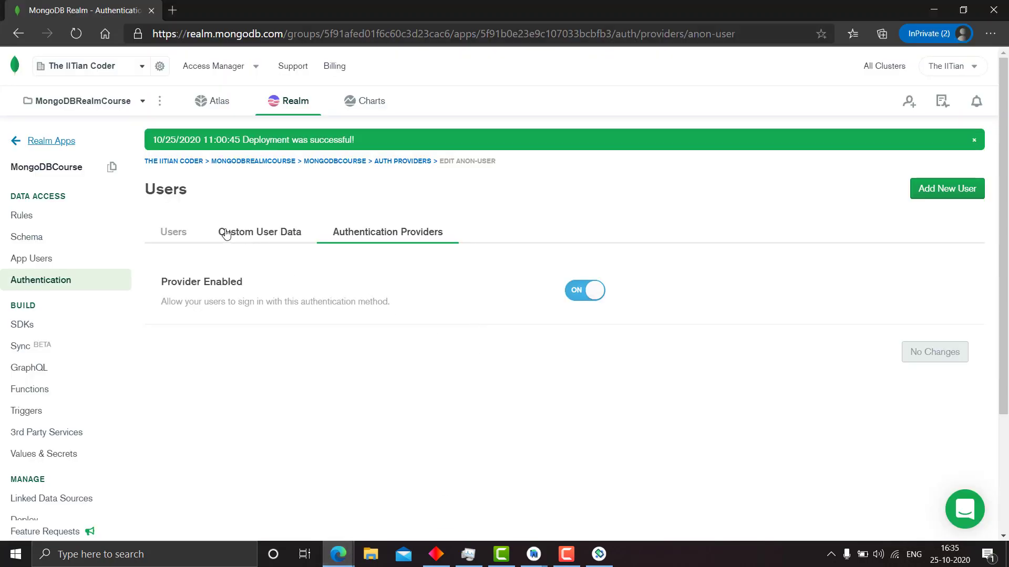
click(32, 259)
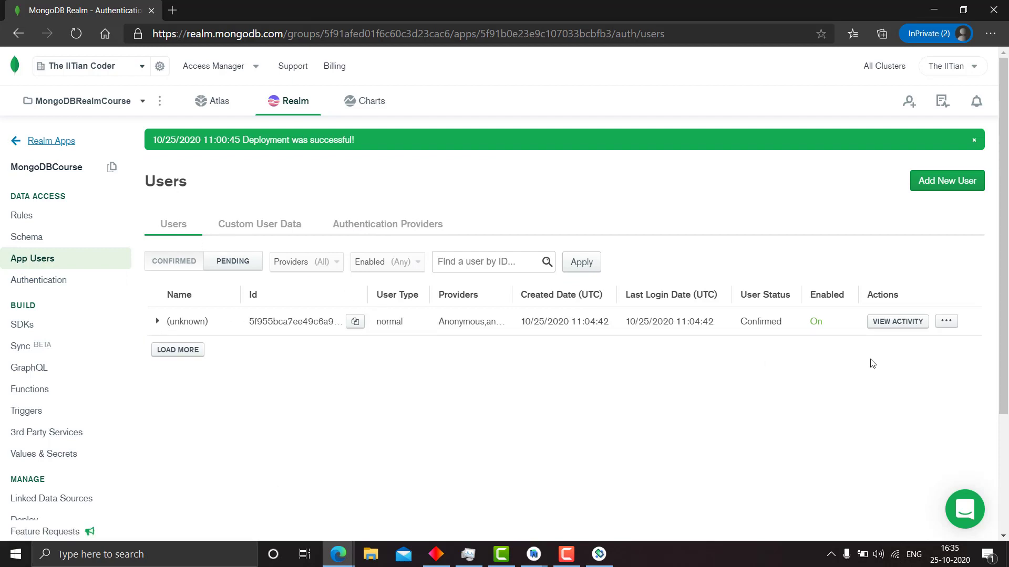
mouse_move(480, 325)
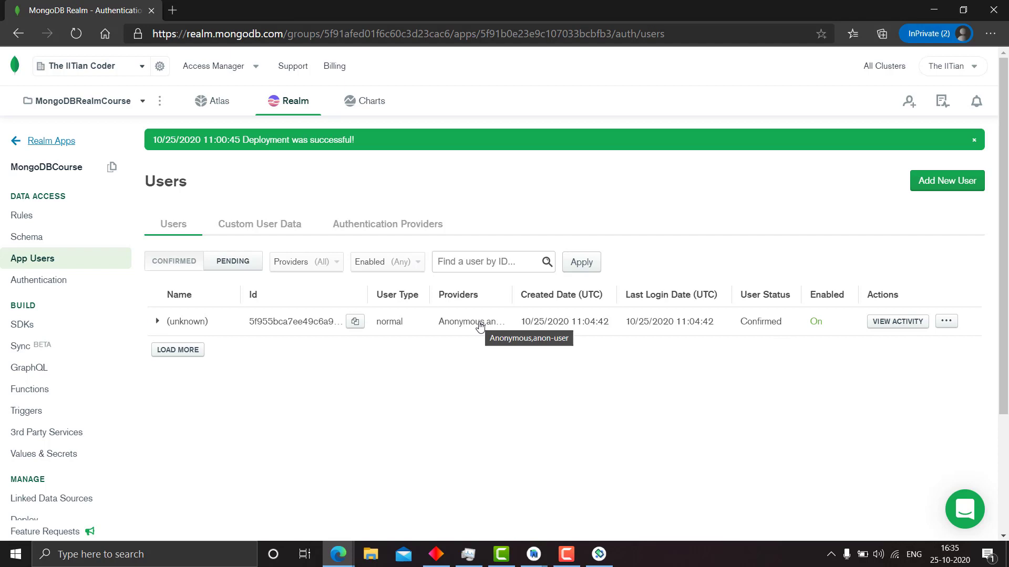
mouse_move(497, 356)
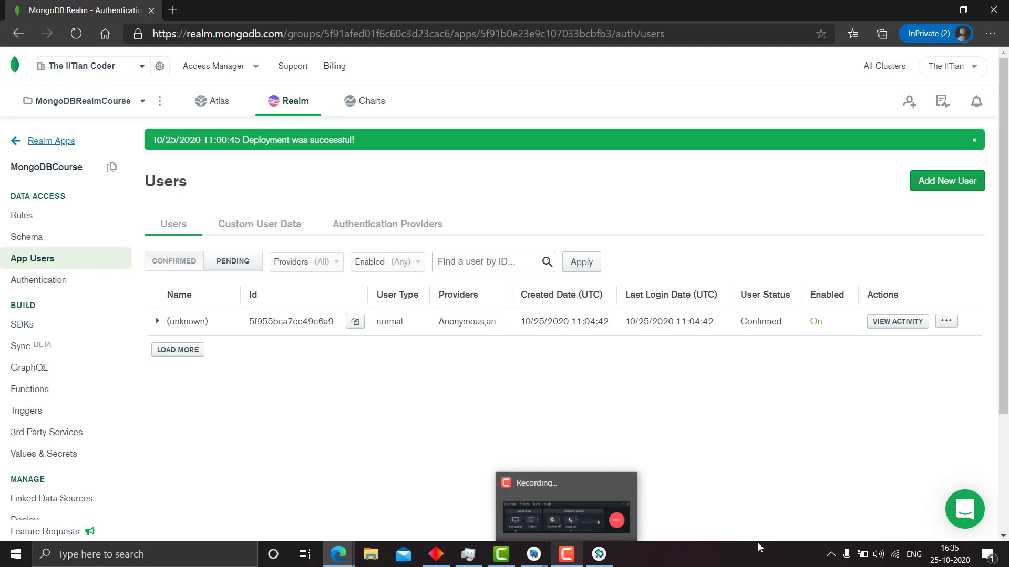
scroll(down, 3)
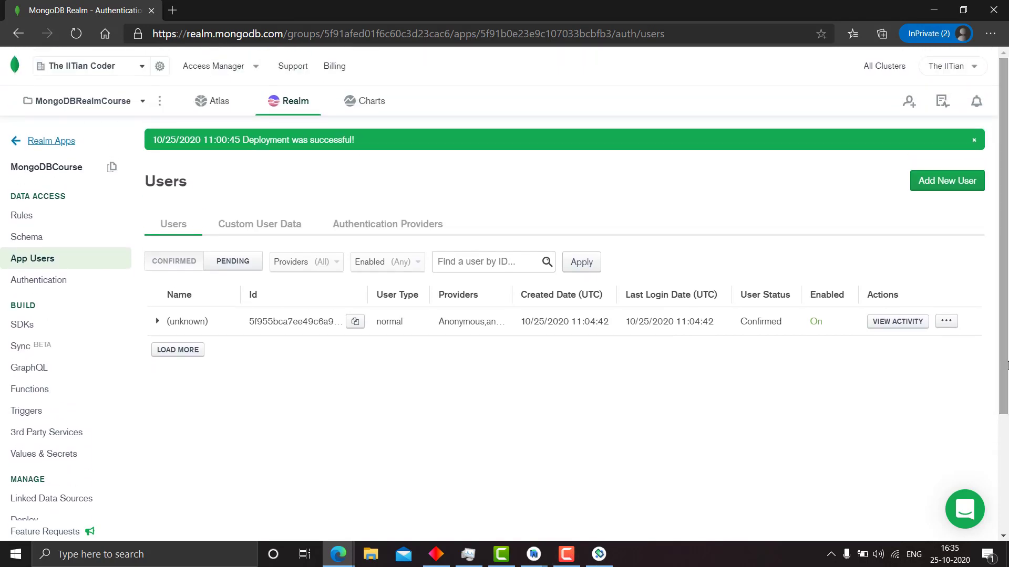
mouse_move(648, 21)
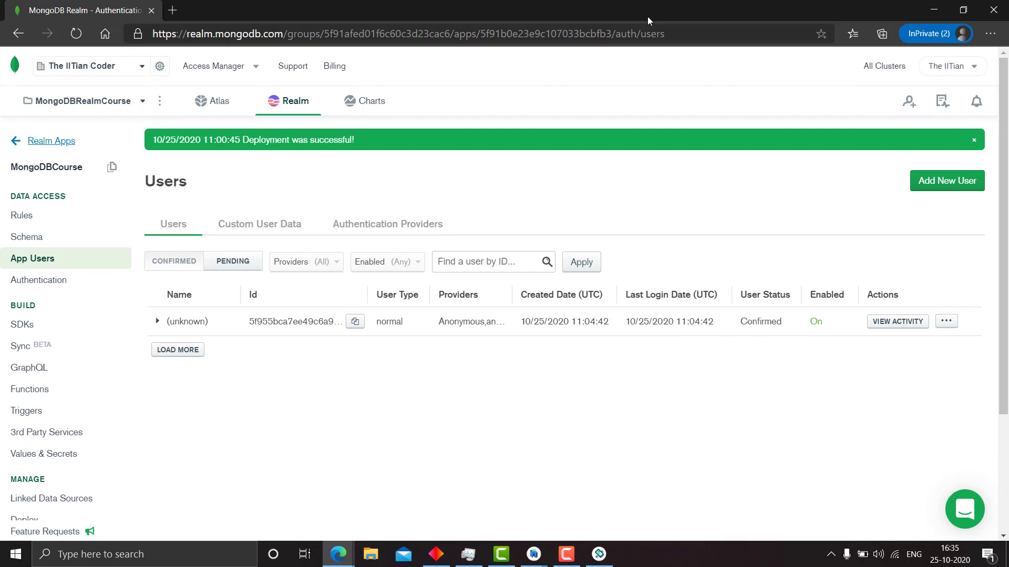
mouse_move(574, 461)
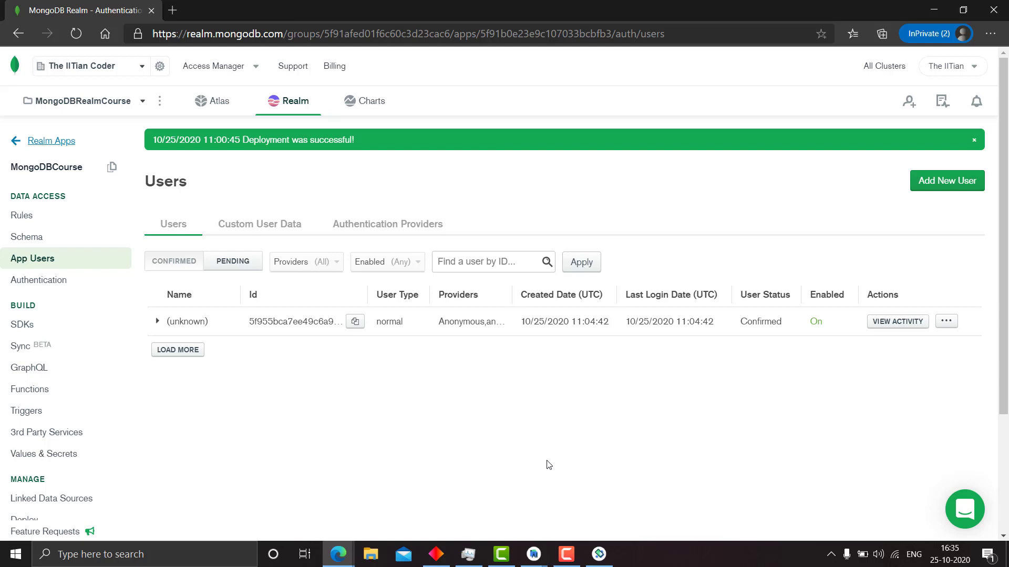
mouse_move(957, 351)
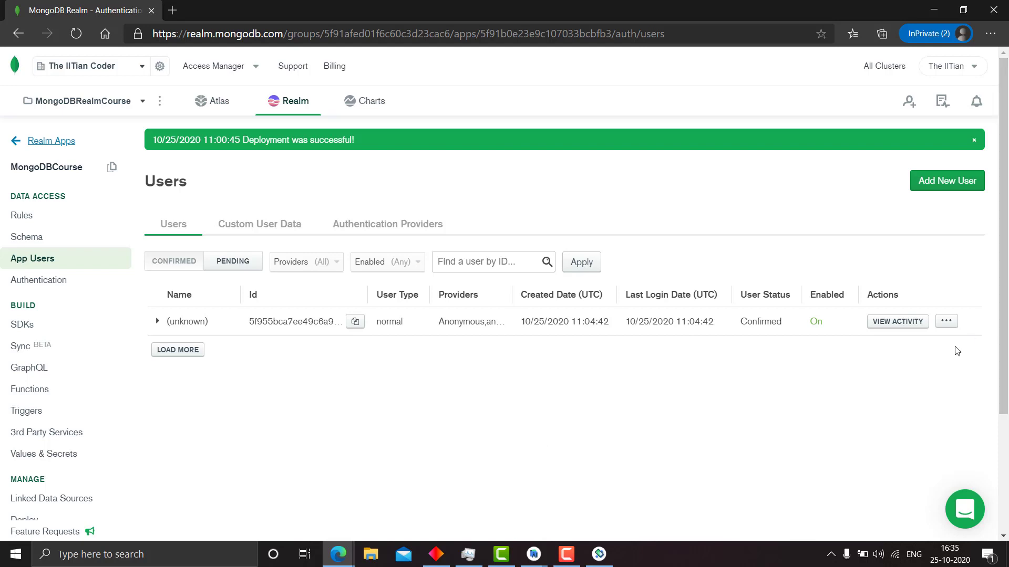
mouse_move(664, 343)
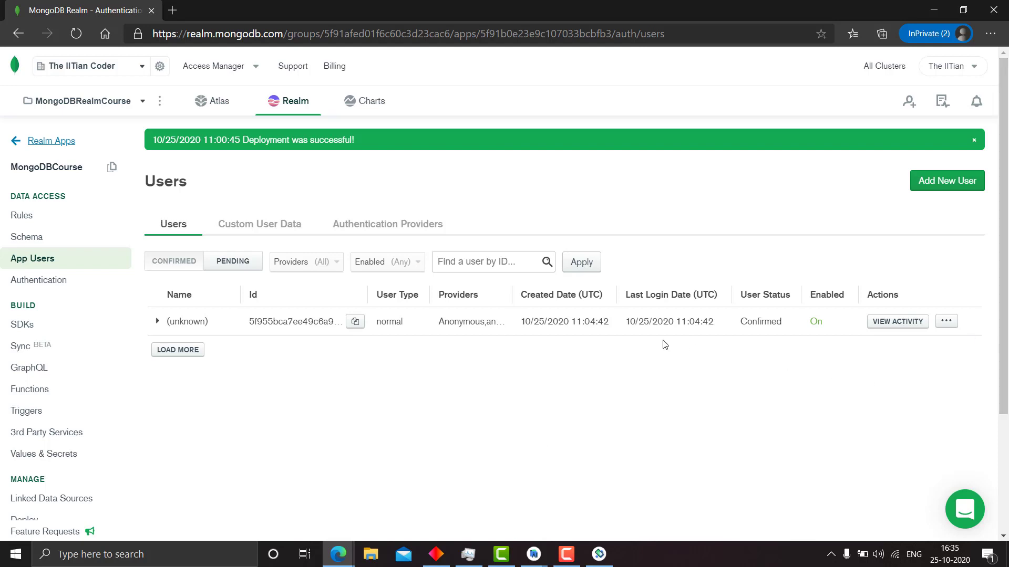